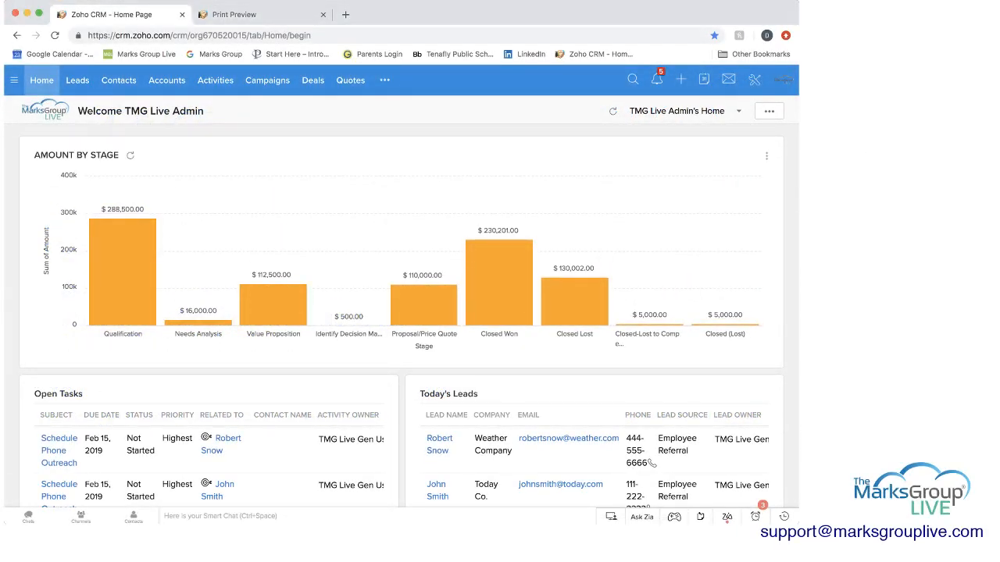
Open the Quotes module to see all nine existing quotes
click(350, 80)
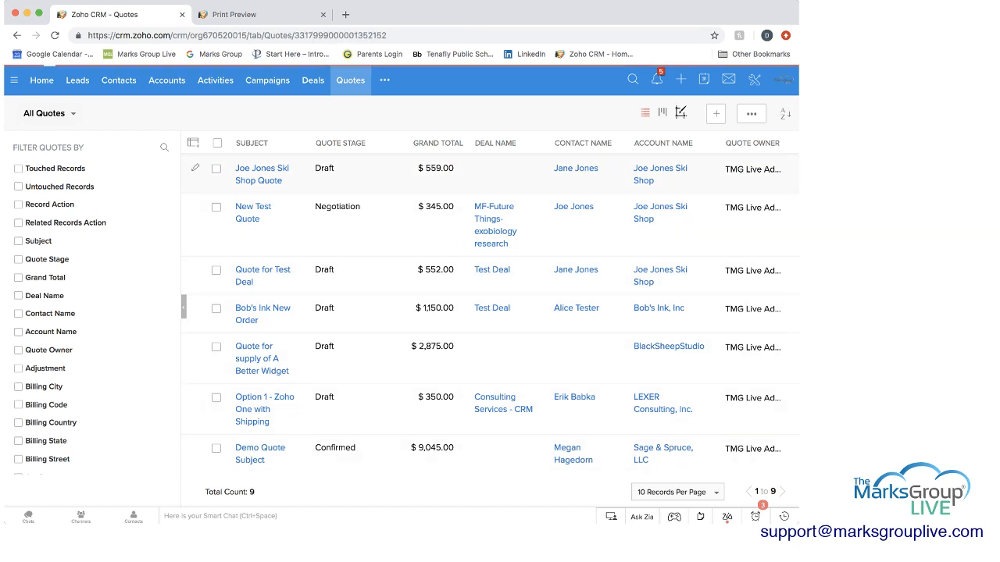
Open the Joe Jones Ski Shop Quote and view its stage options, keeping Draft
click(262, 174)
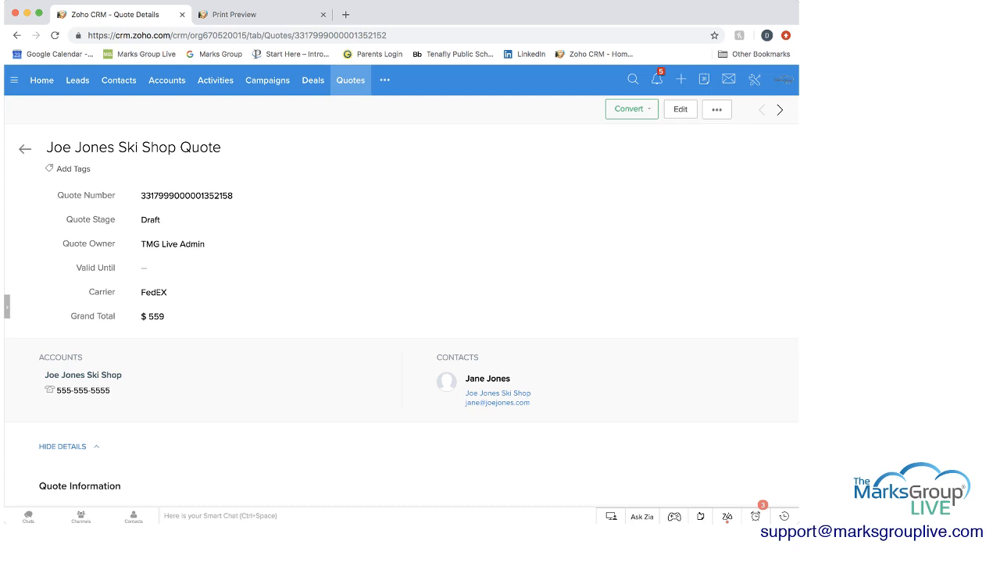
click(186, 195)
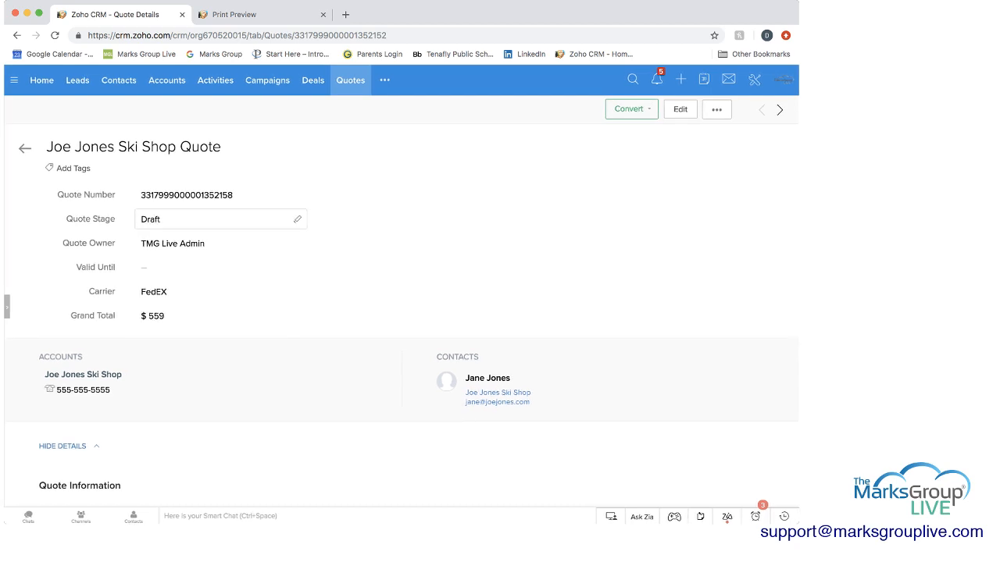
click(220, 219)
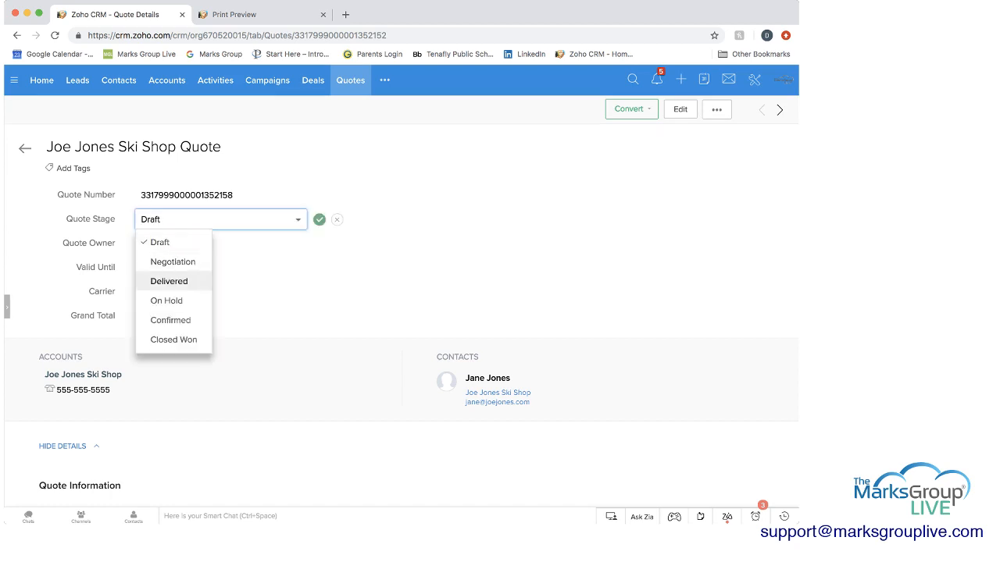
mouse_move(170, 320)
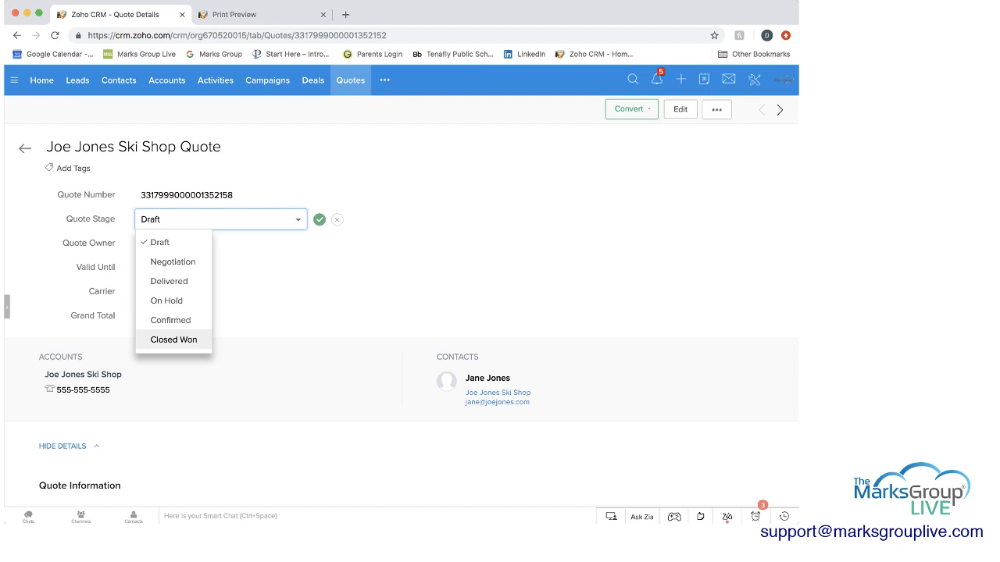
mouse_move(169, 281)
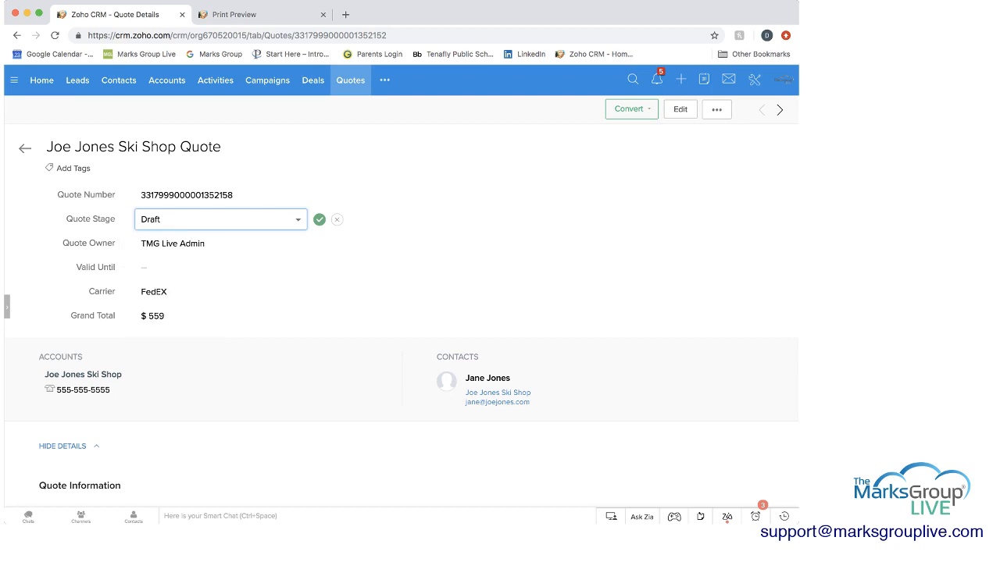
mouse_move(172, 243)
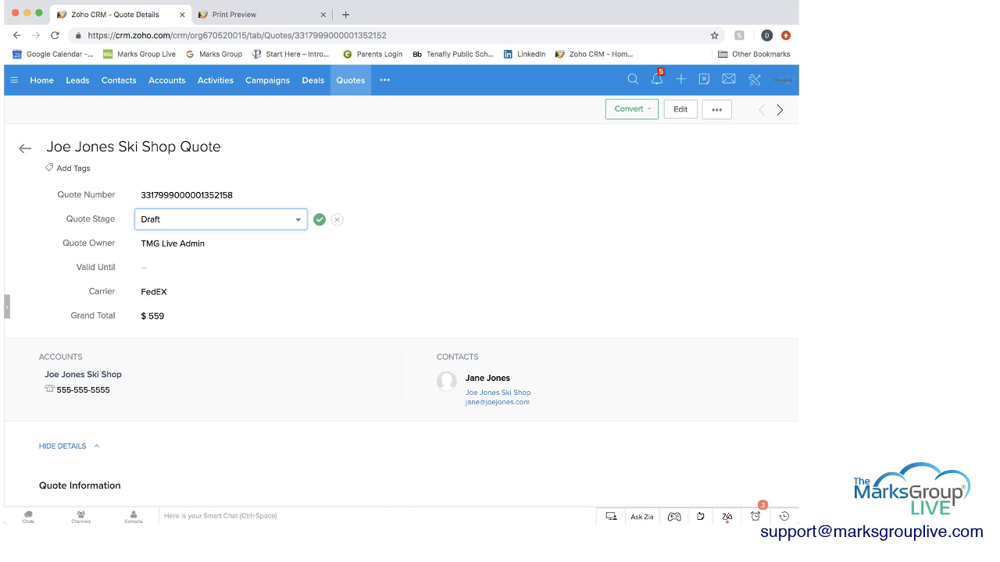
scroll(down, 3)
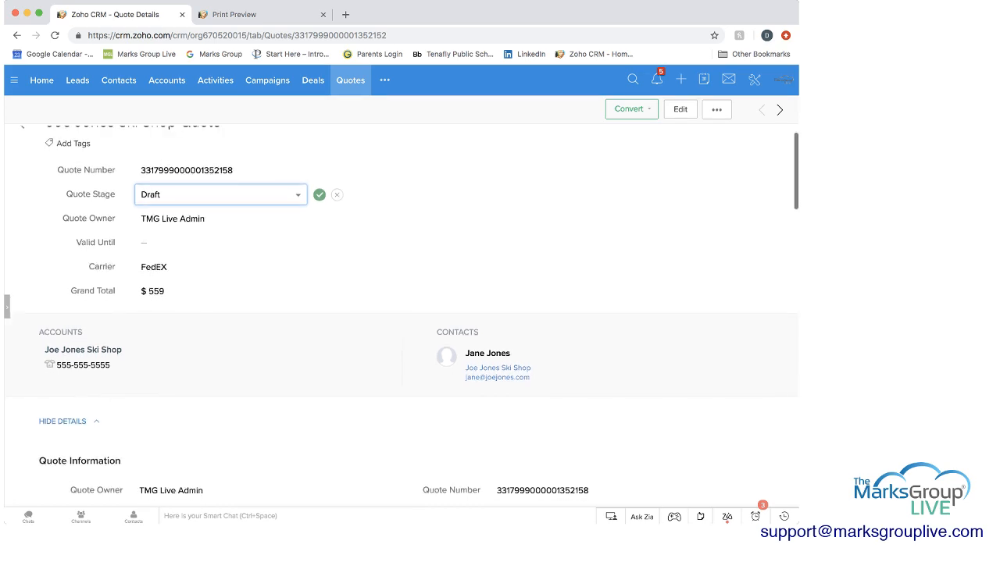
scroll(down, 3)
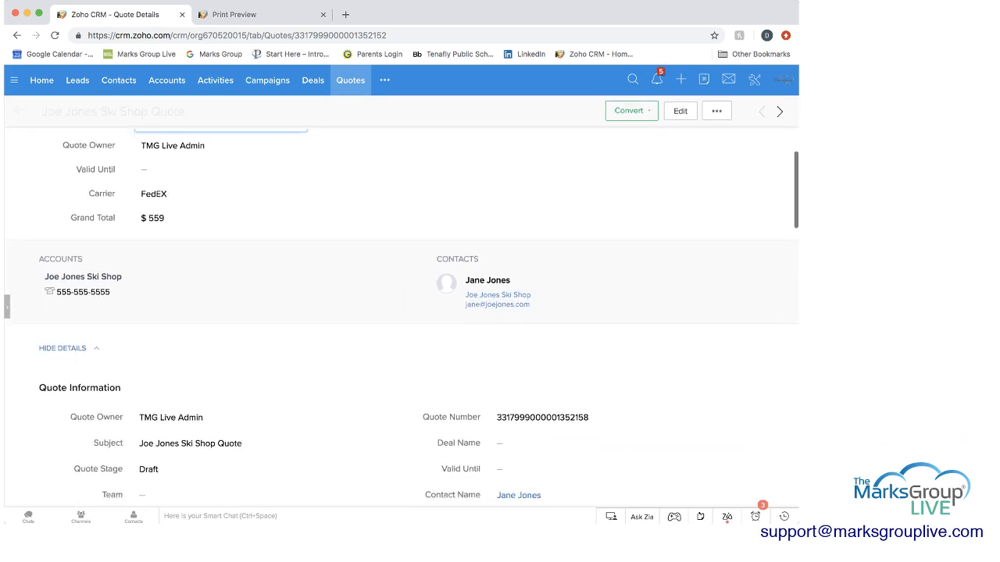
scroll(down, 3)
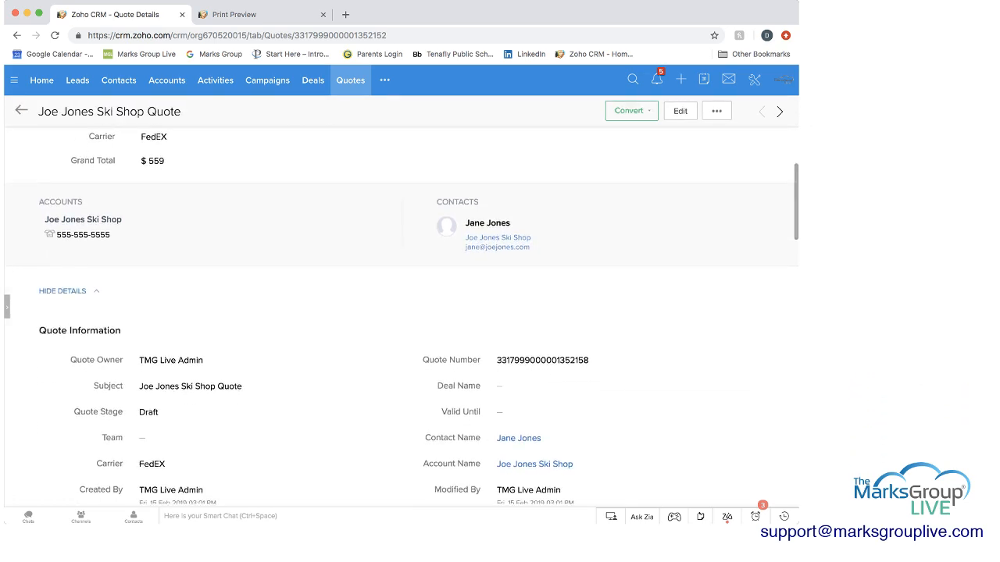
scroll(down, 3)
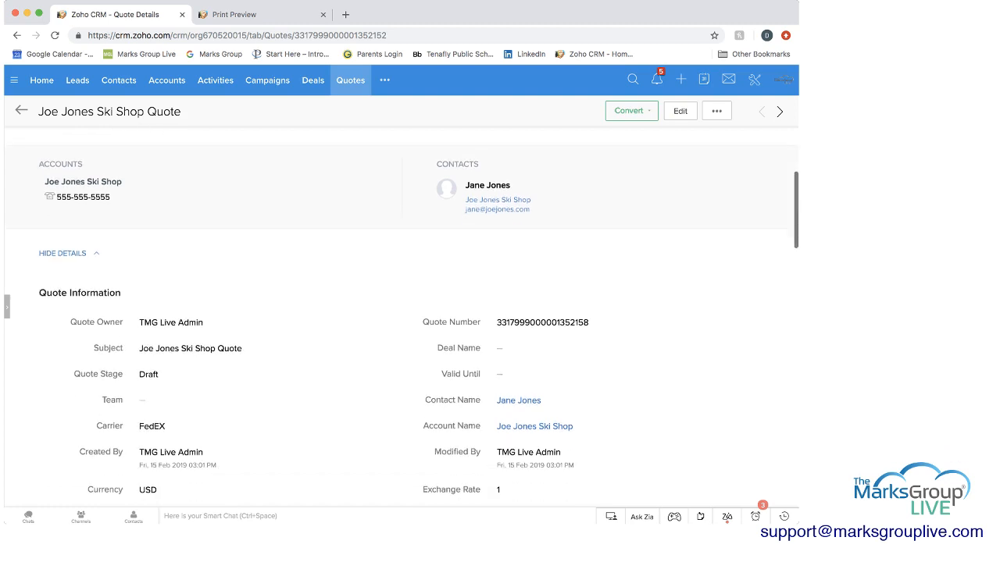
scroll(down, 3)
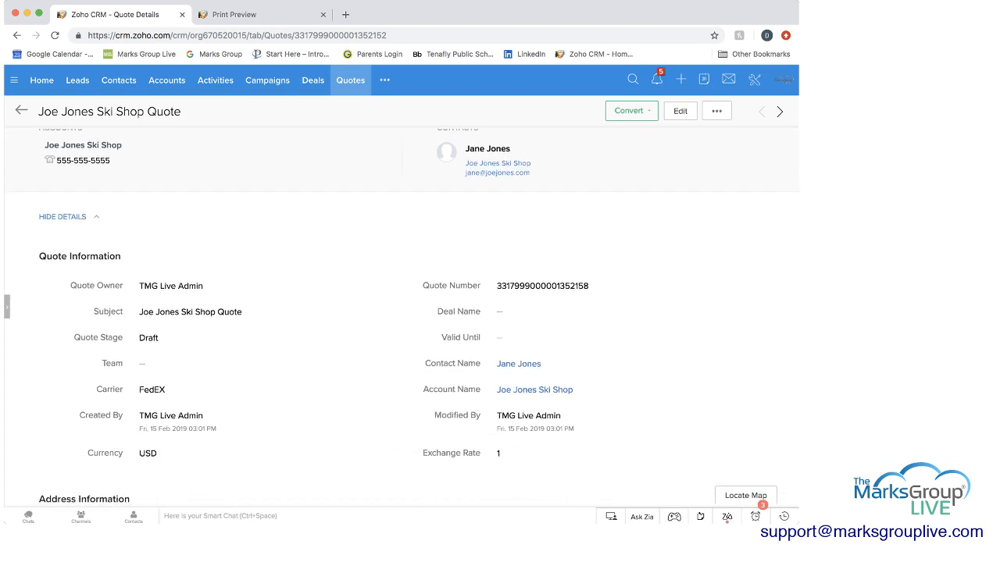
scroll(down, 3)
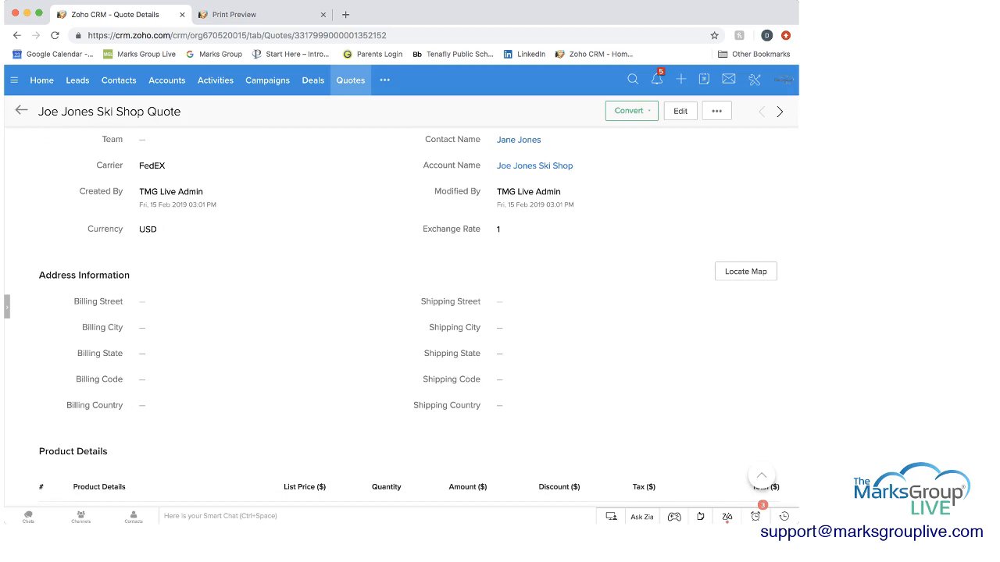
scroll(down, 3)
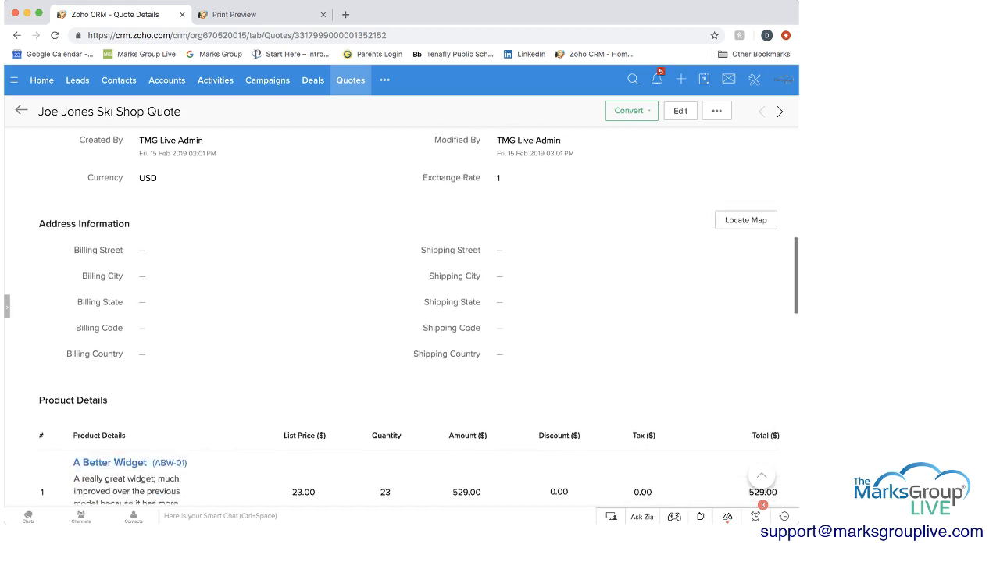
scroll(down, 3)
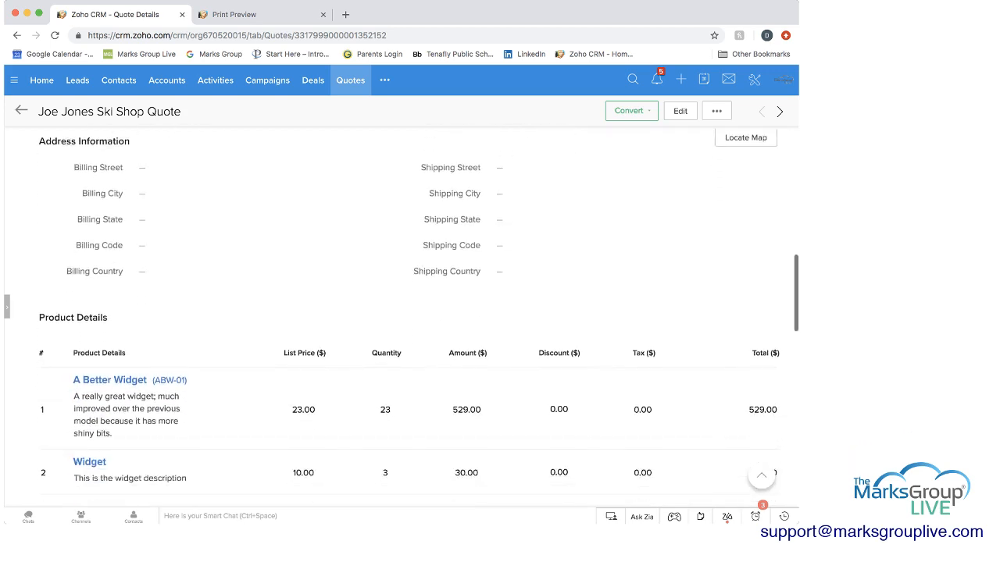
scroll(down, 3)
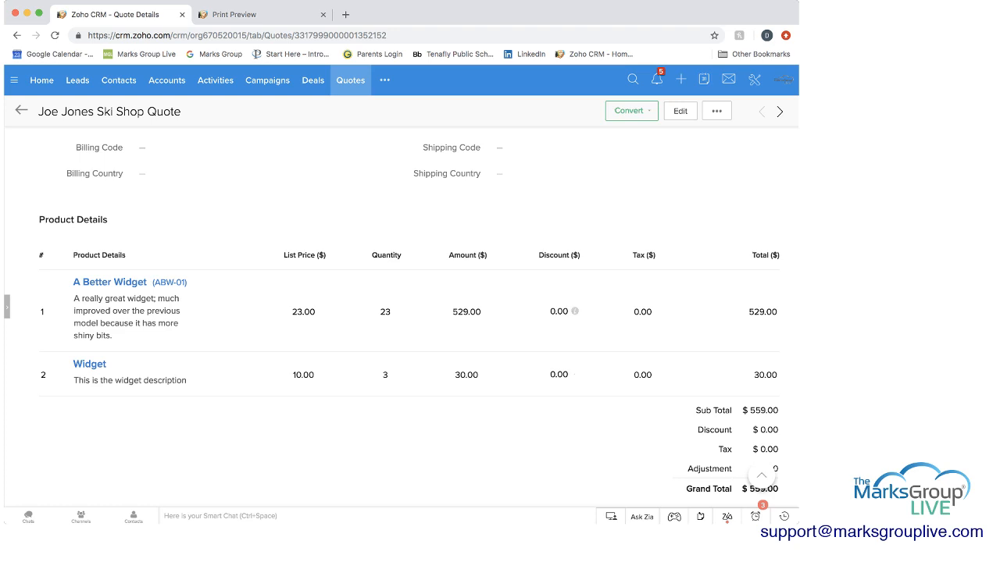
mouse_move(109, 282)
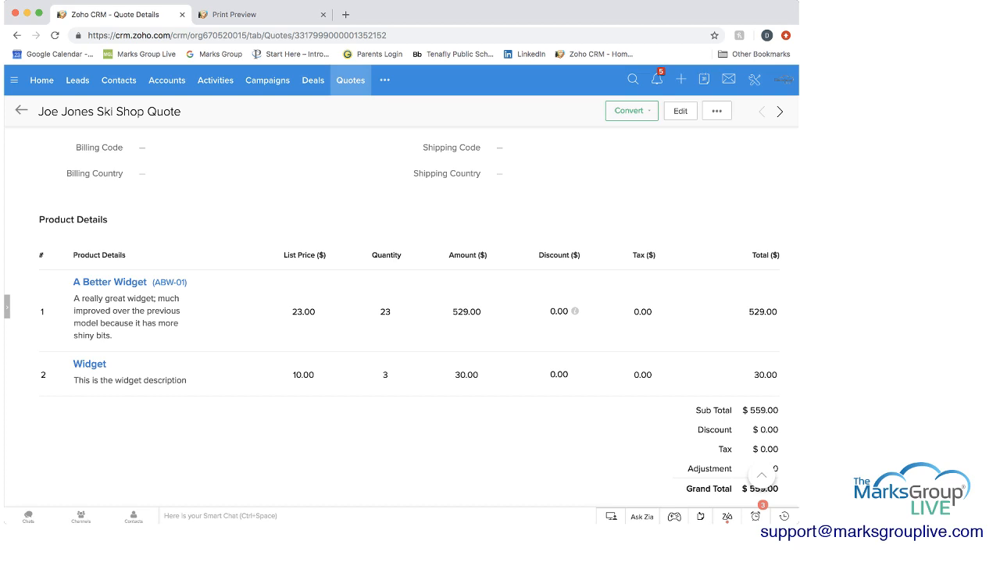
mouse_move(109, 282)
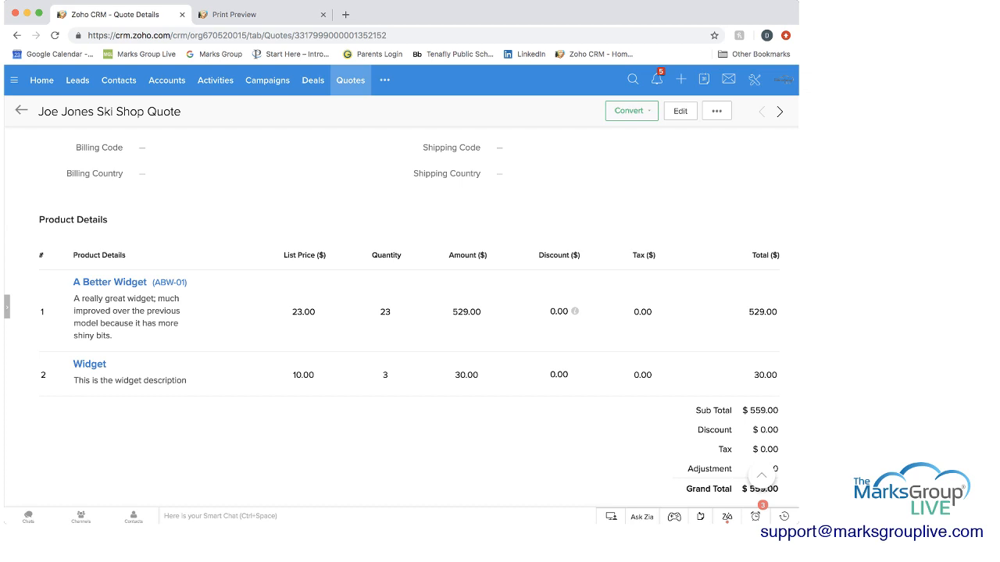
mouse_move(89, 364)
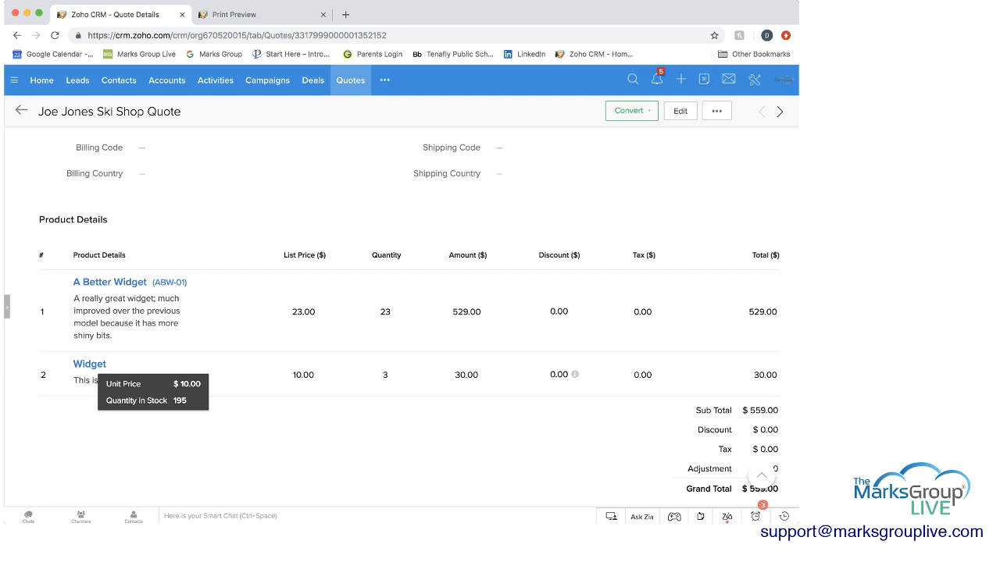
mouse_move(90, 364)
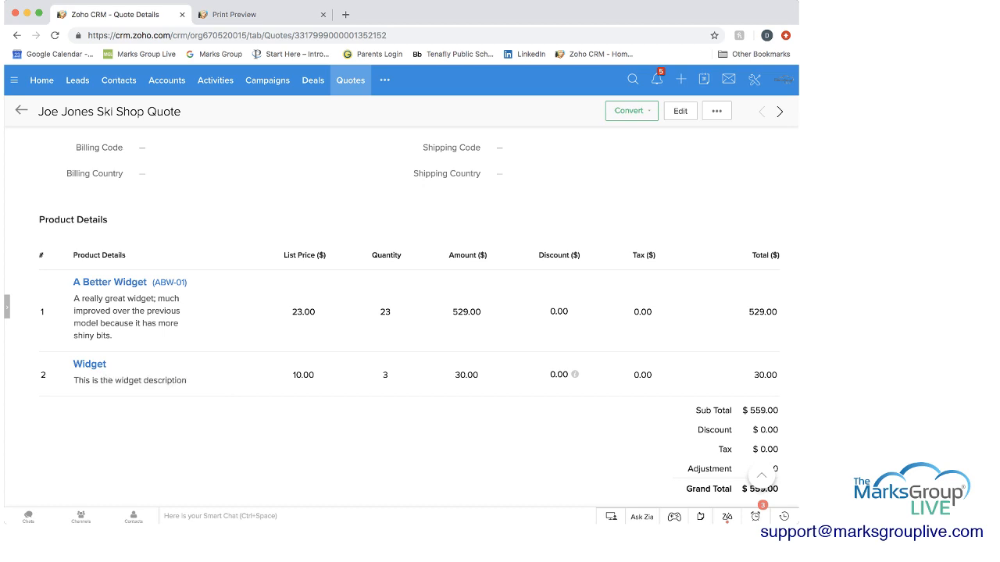
scroll(down, 3)
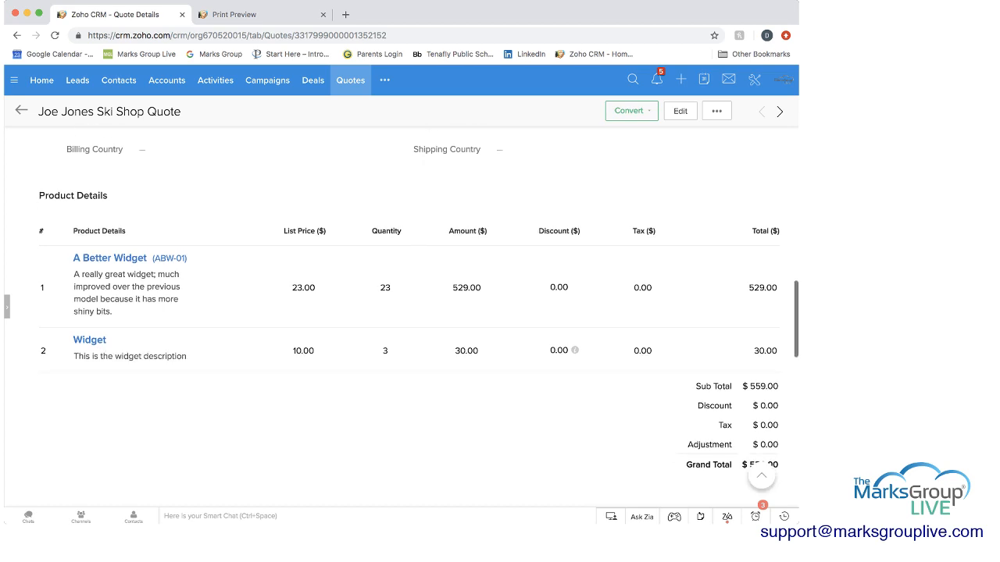
scroll(down, 3)
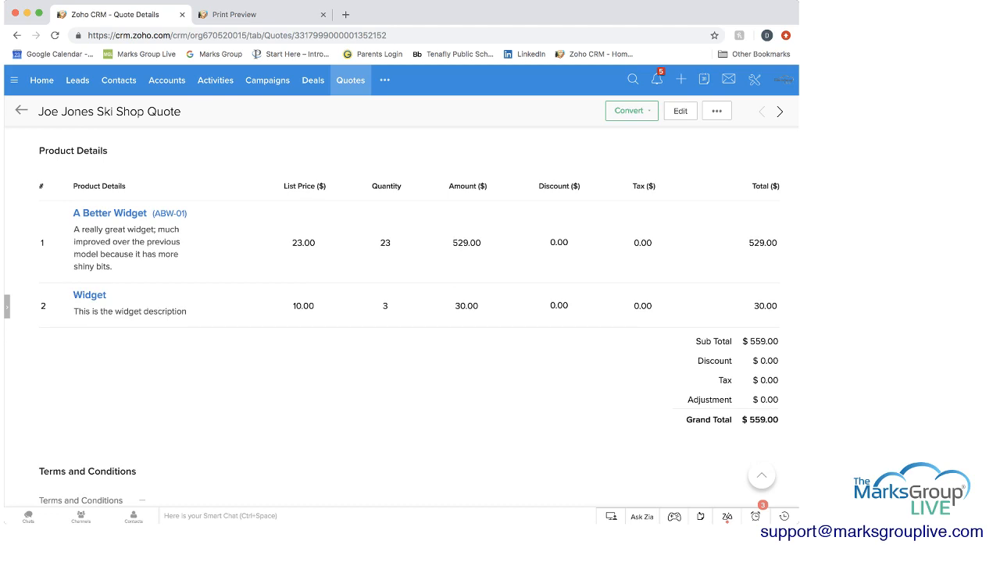
scroll(down, 3)
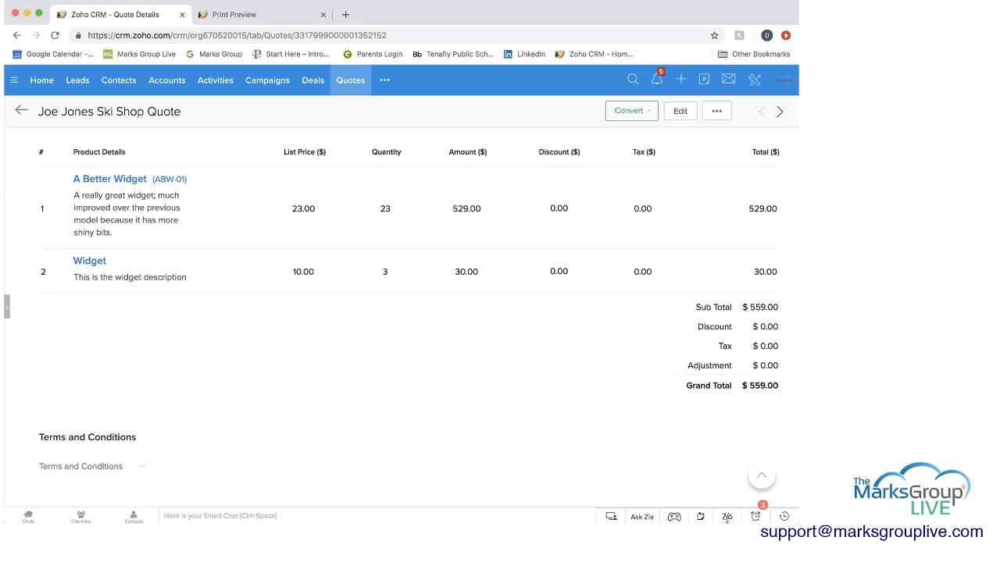
scroll(down, 3)
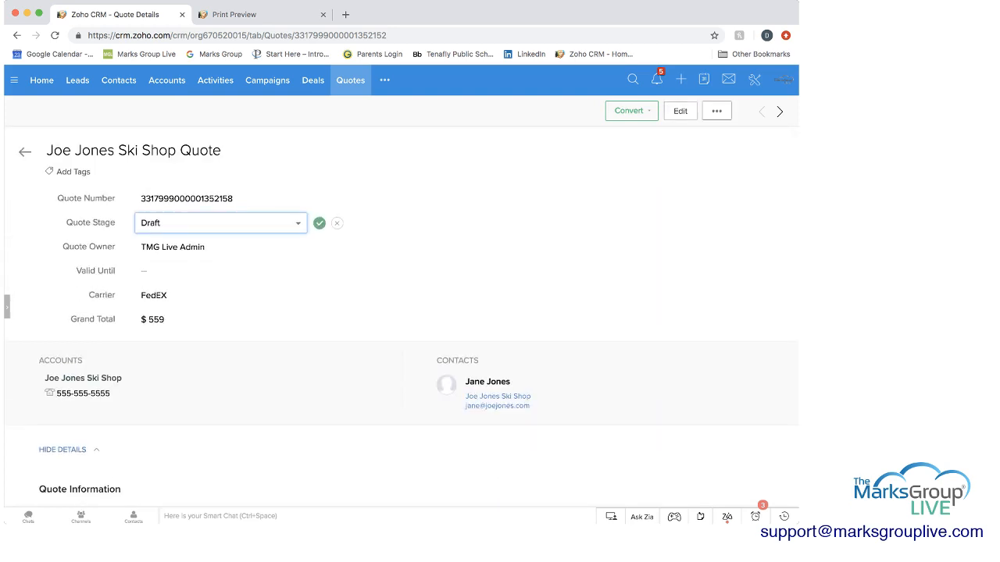
Show the more-actions menu for the Joe Jones Ski Shop Quote
click(717, 110)
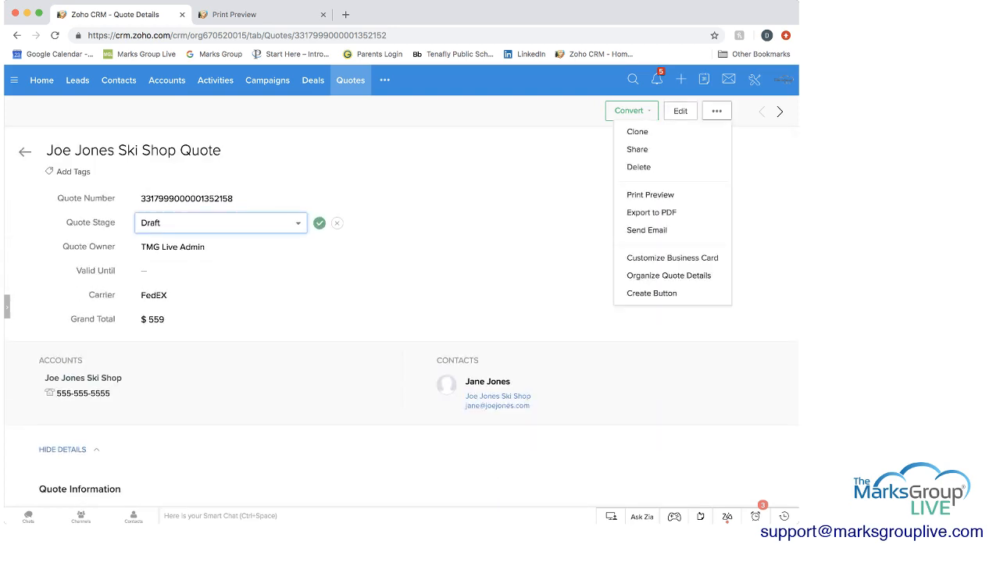
mouse_move(650, 194)
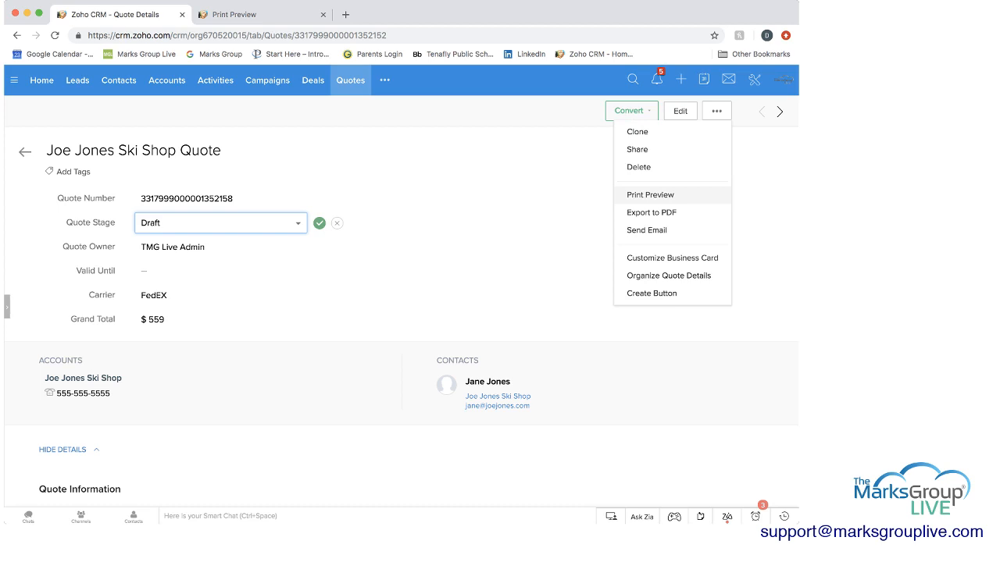
mouse_move(651, 213)
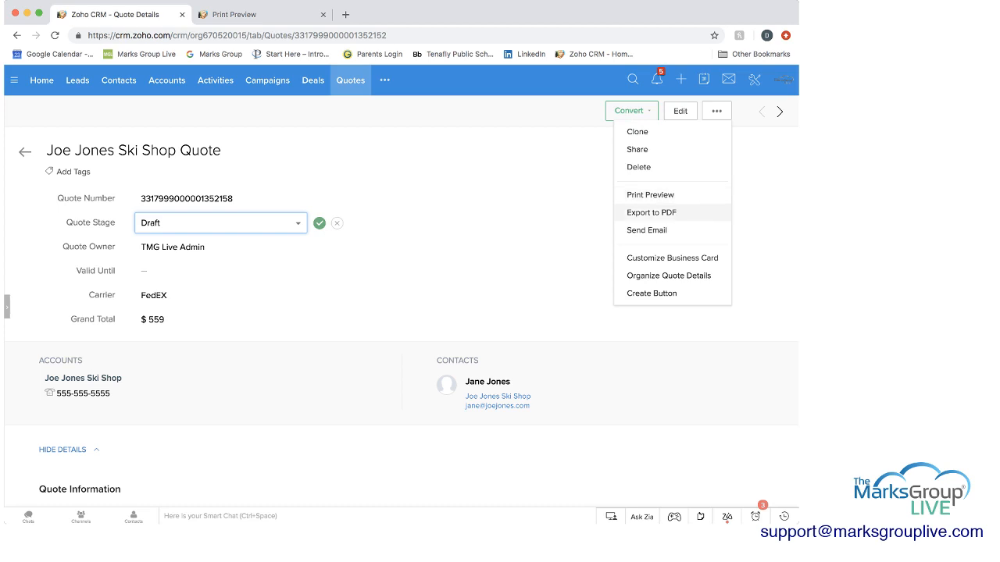
mouse_move(651, 212)
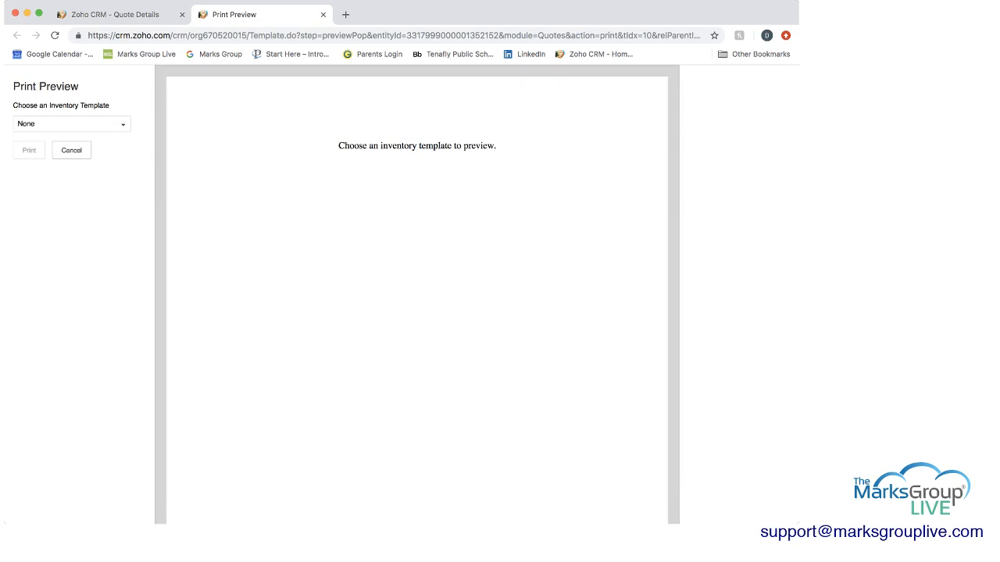
Render the Joe Jones Ski Shop Quote as PDF with Quote Template, then return to Quote Details
click(72, 123)
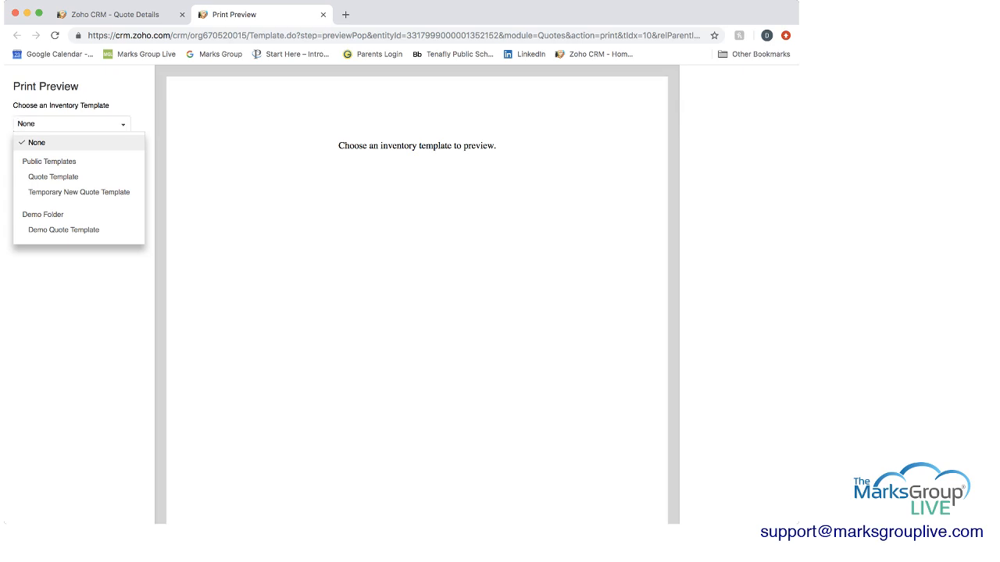
click(54, 176)
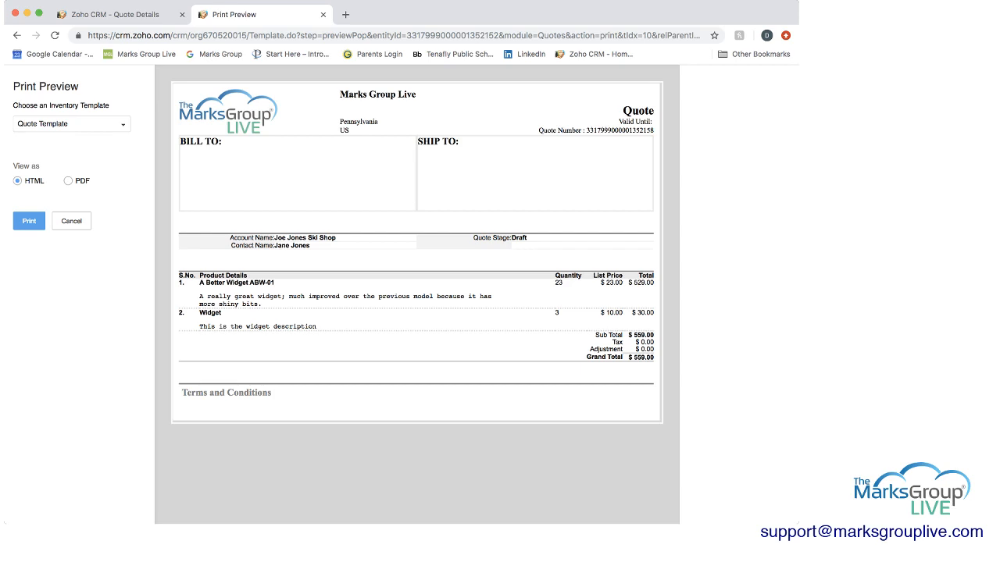
click(68, 180)
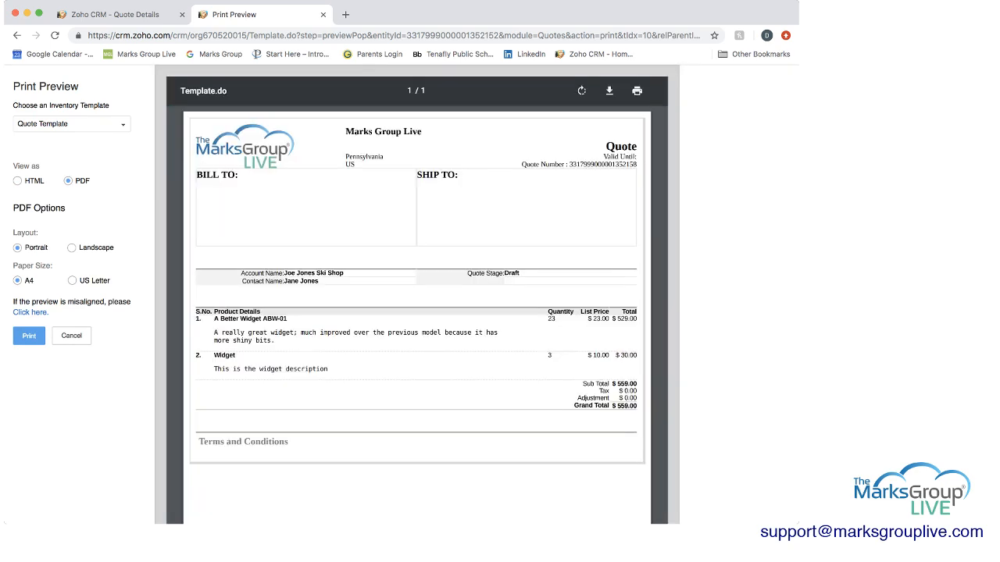
scroll(down, 3)
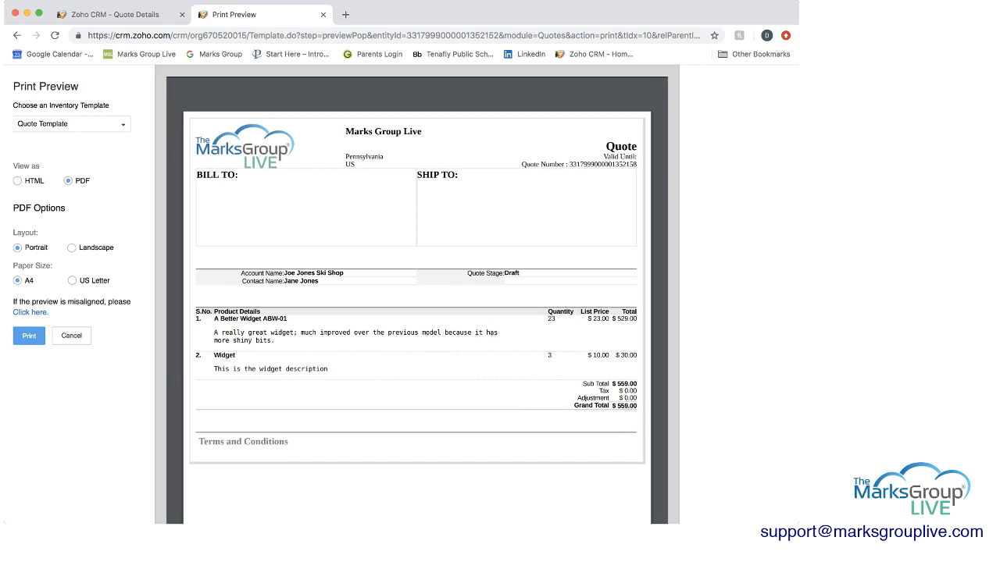
click(71, 247)
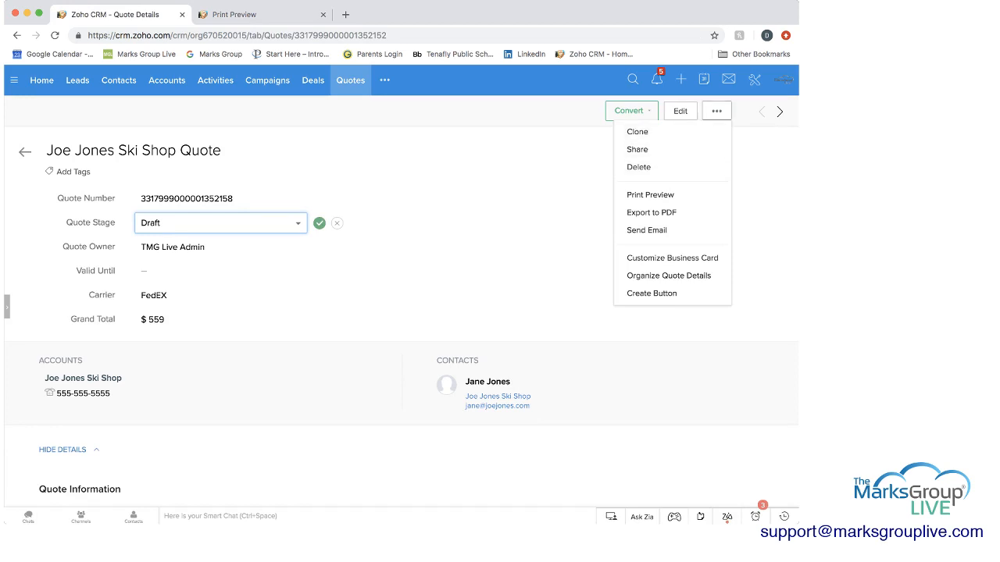
Change the quote stage from Draft to Closed Won
click(716, 110)
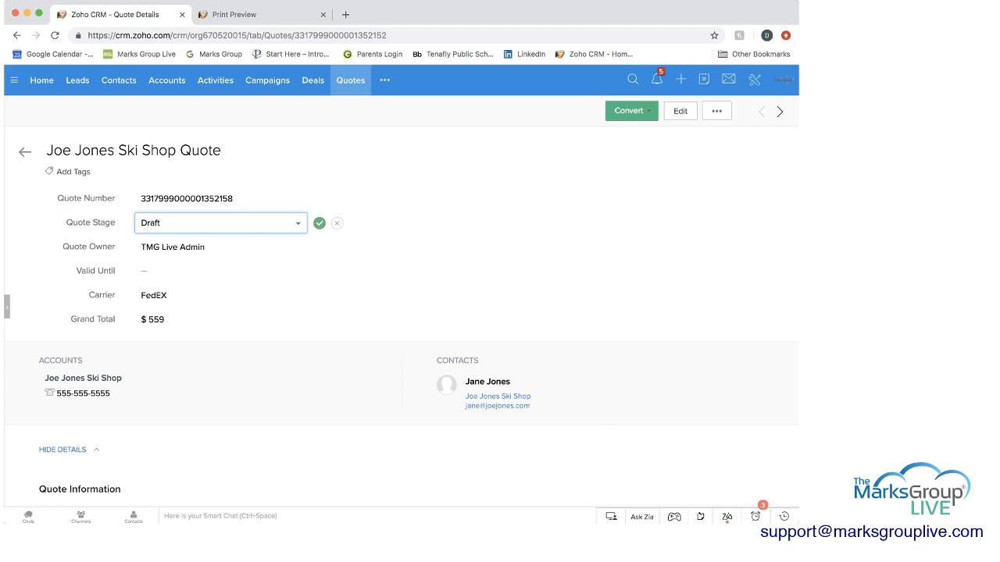
click(220, 223)
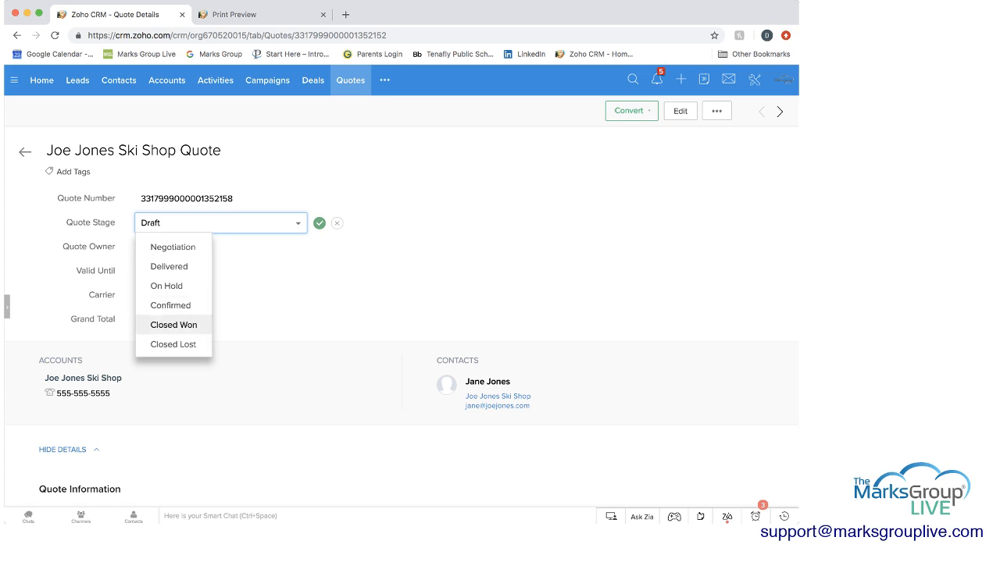
click(172, 324)
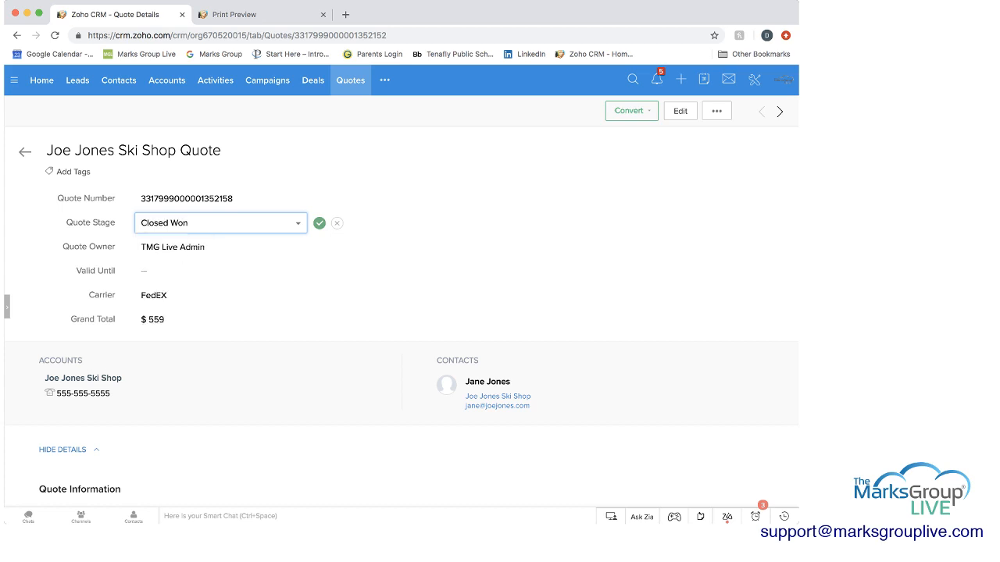
mouse_move(627, 110)
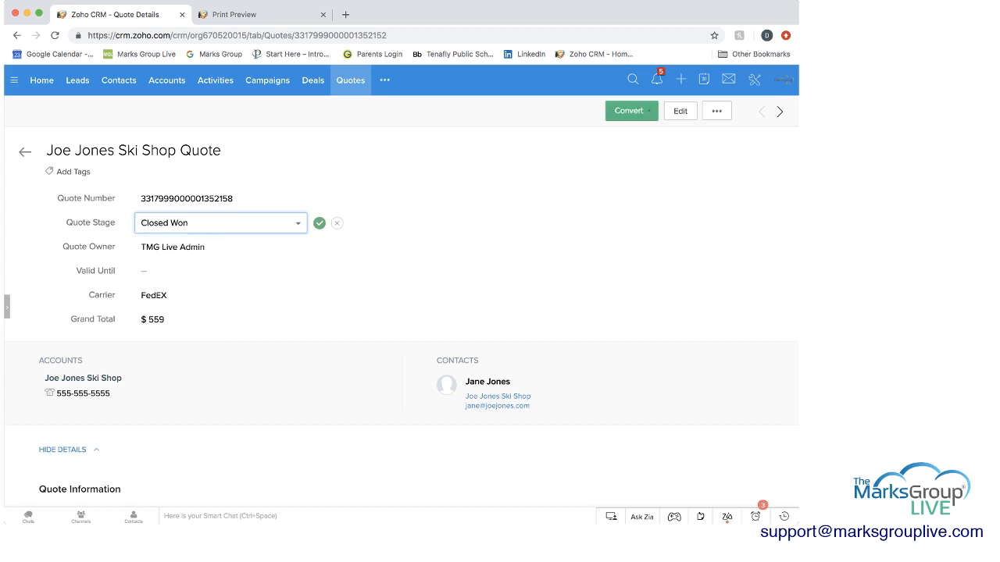
Convert the quote into a Sales Order
click(651, 110)
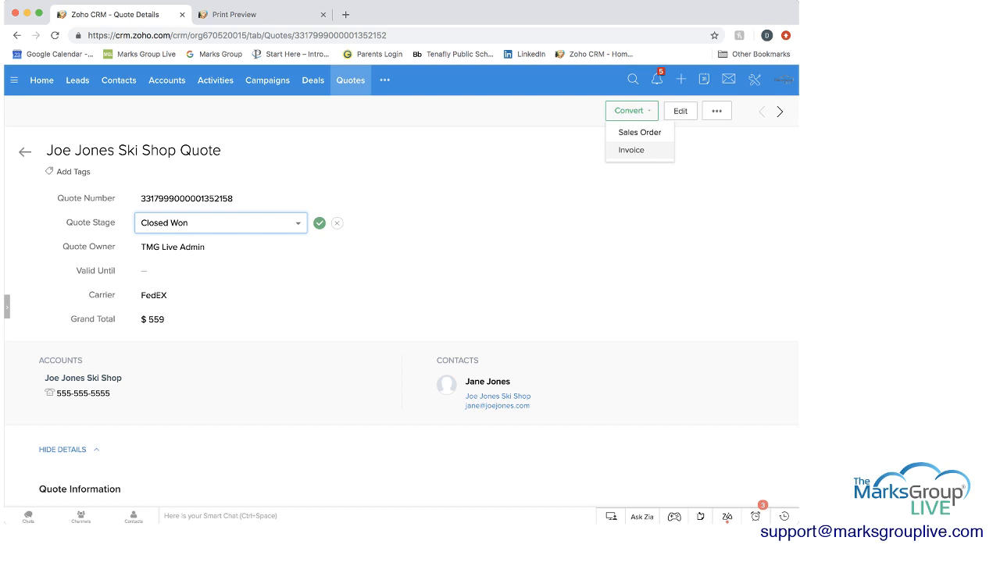
click(639, 131)
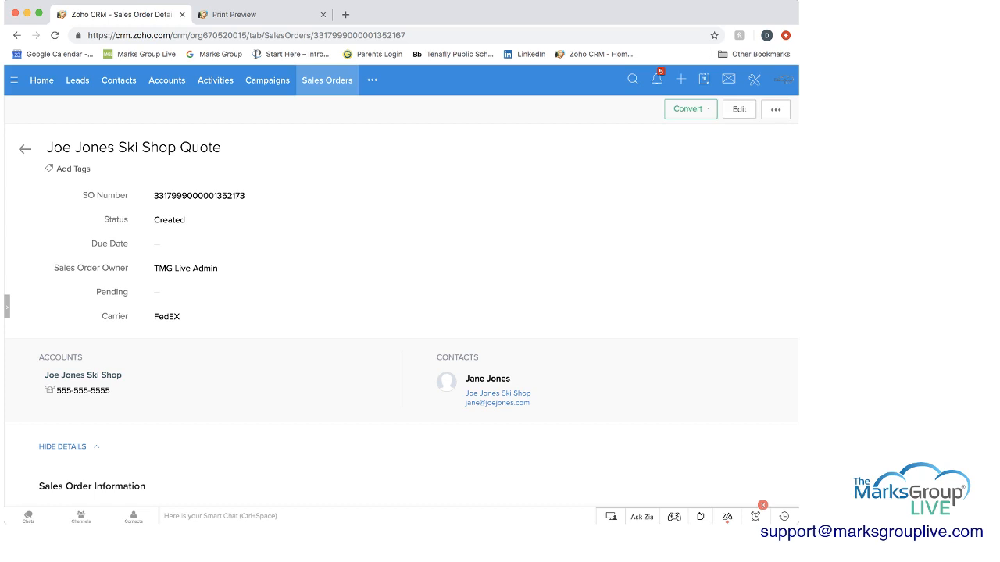
click(689, 108)
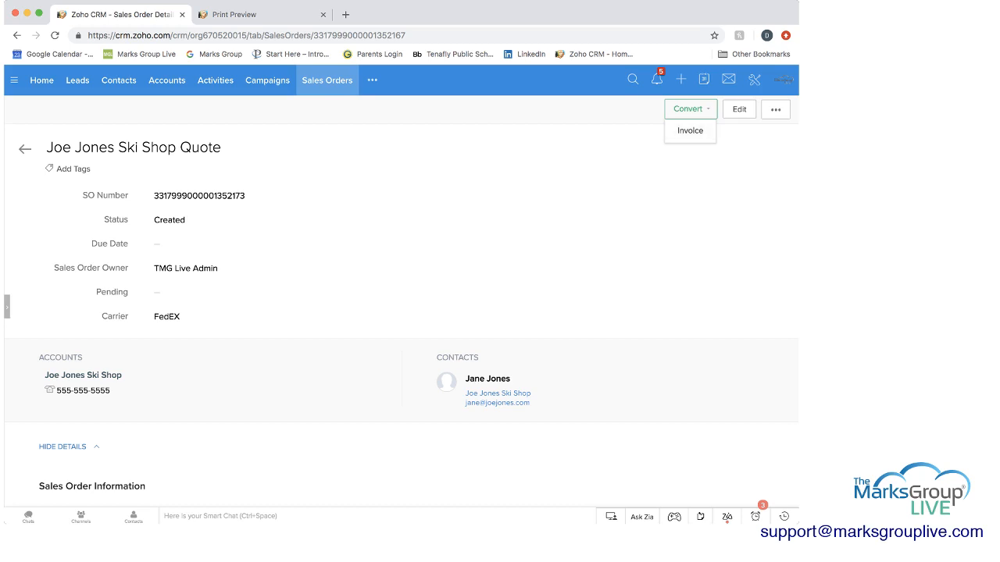
Find Quotes by searching 'qu' in the modules menu and open its list
click(372, 80)
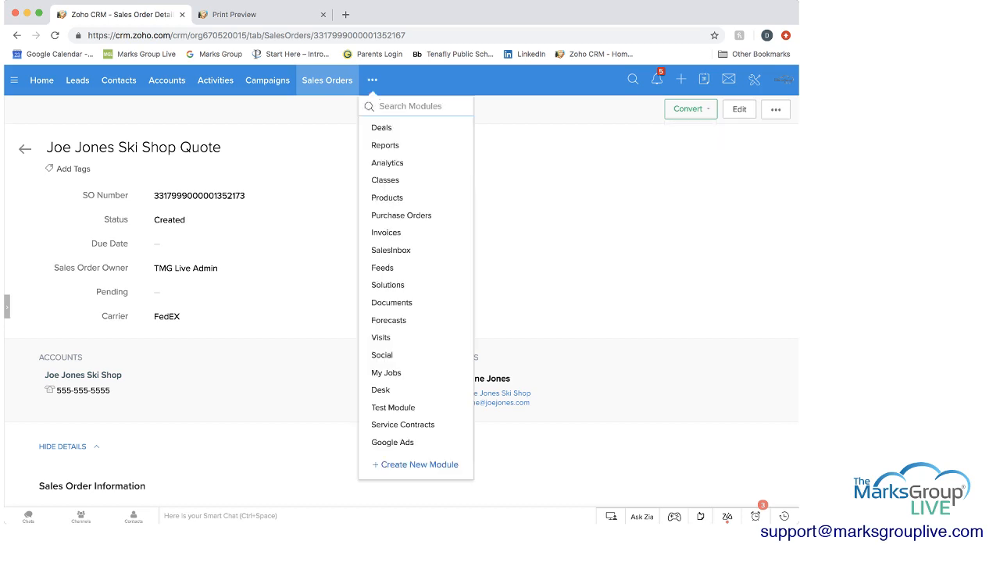
text(qu)
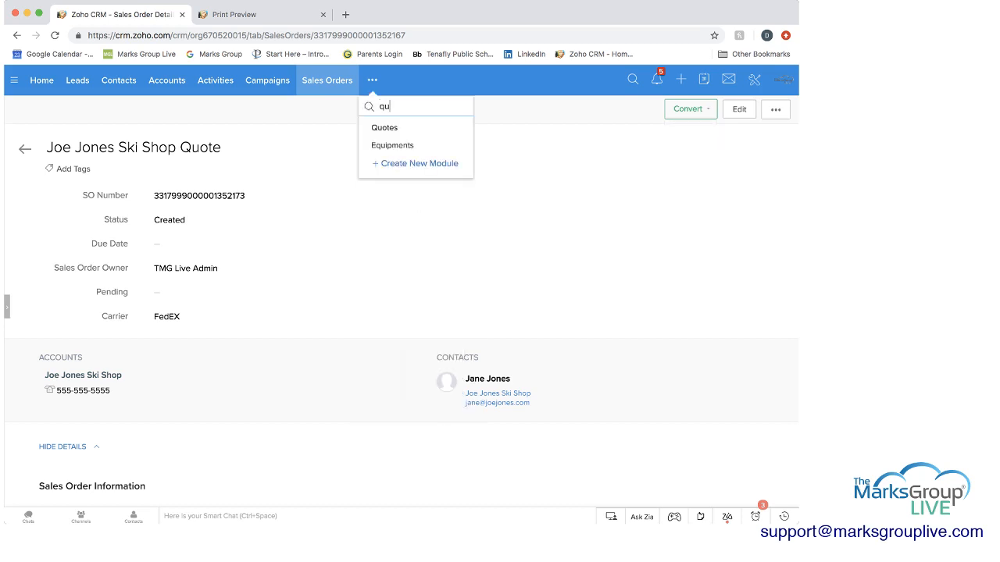
click(384, 128)
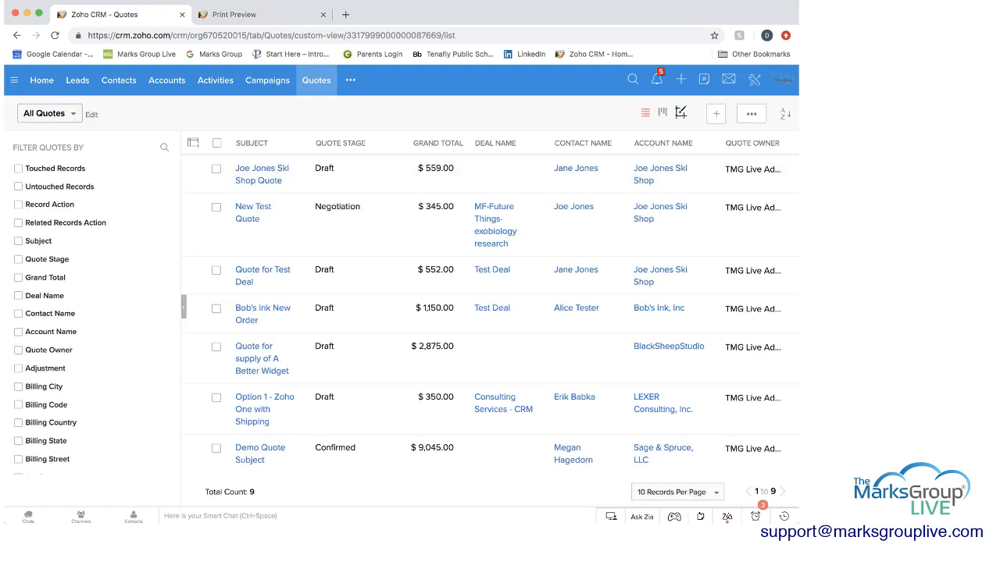
Start a new quote with the subject 'Joe Jones Quote'
click(715, 113)
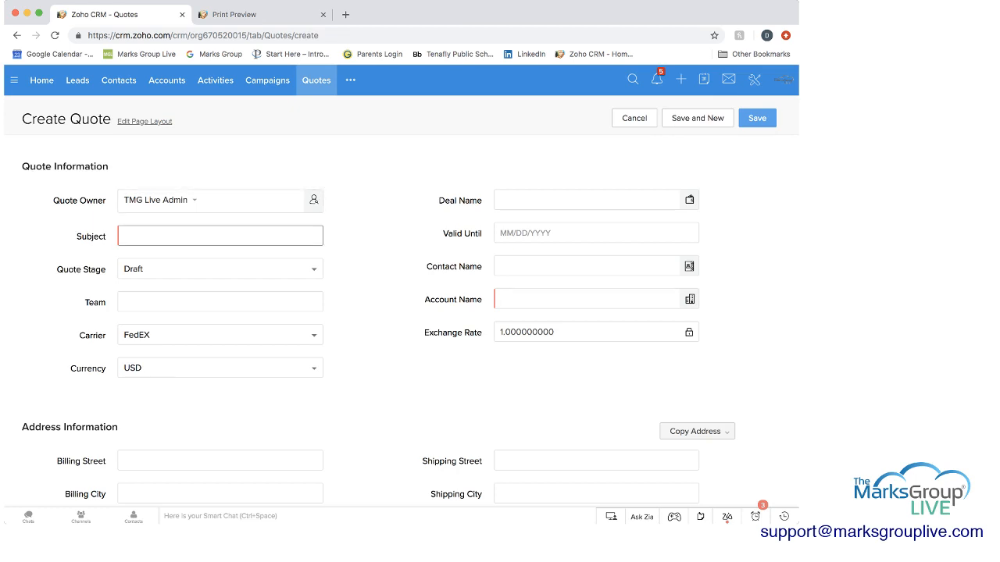
click(219, 235)
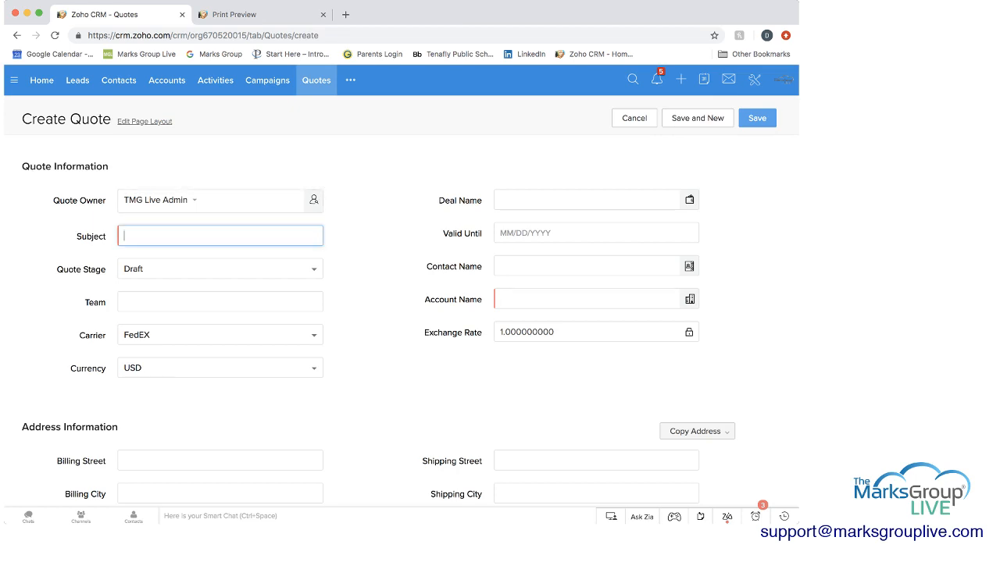
text(J)
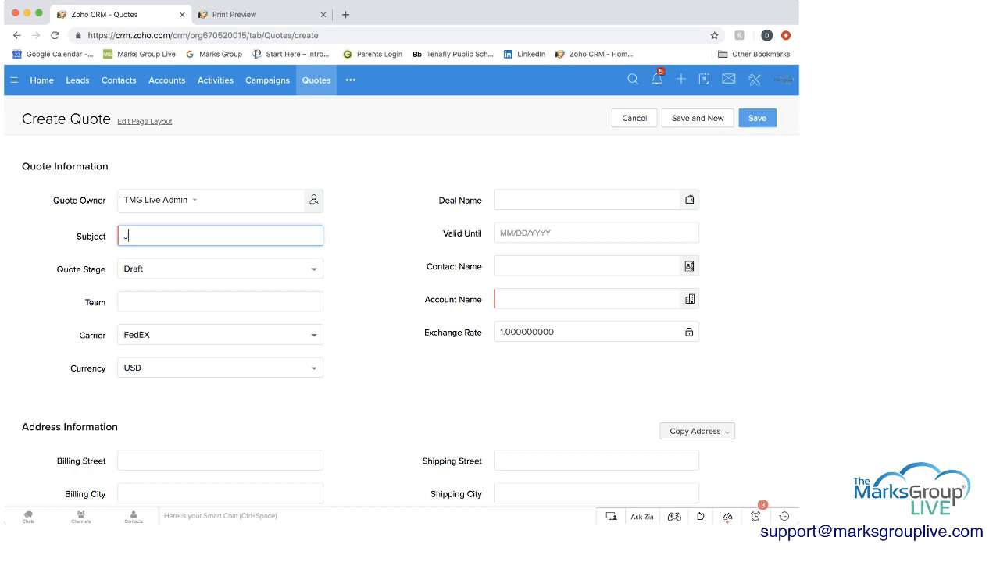
text(oe Jones)
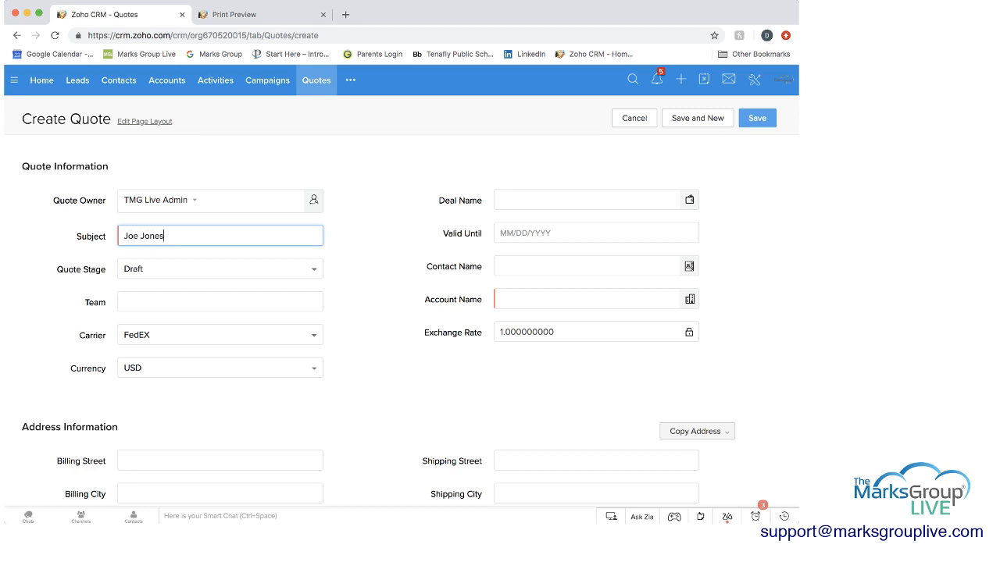
text(Quote)
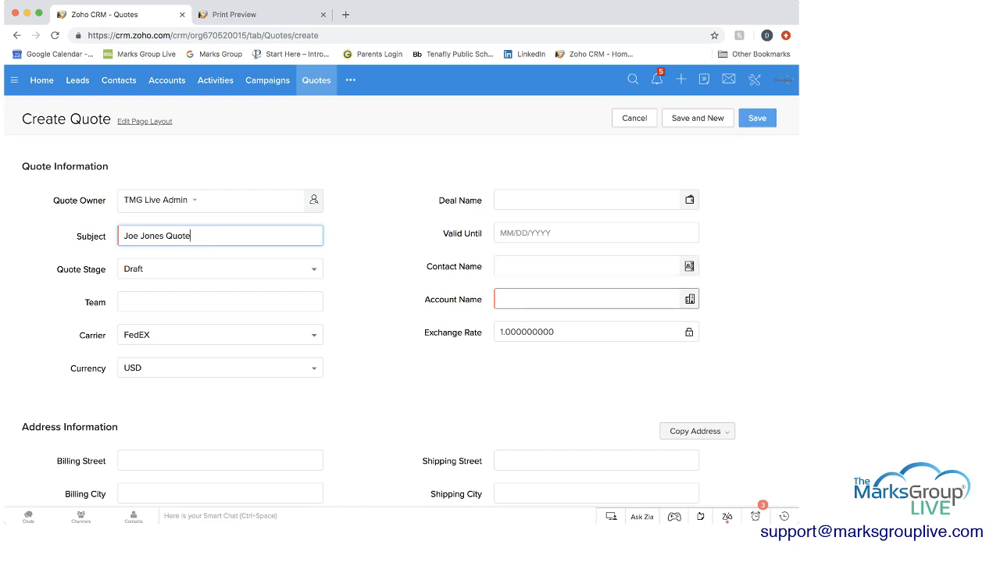
Link the quote to account Joe Jones Ski Shop, contact Jane Jones and deal Test Deal
click(690, 298)
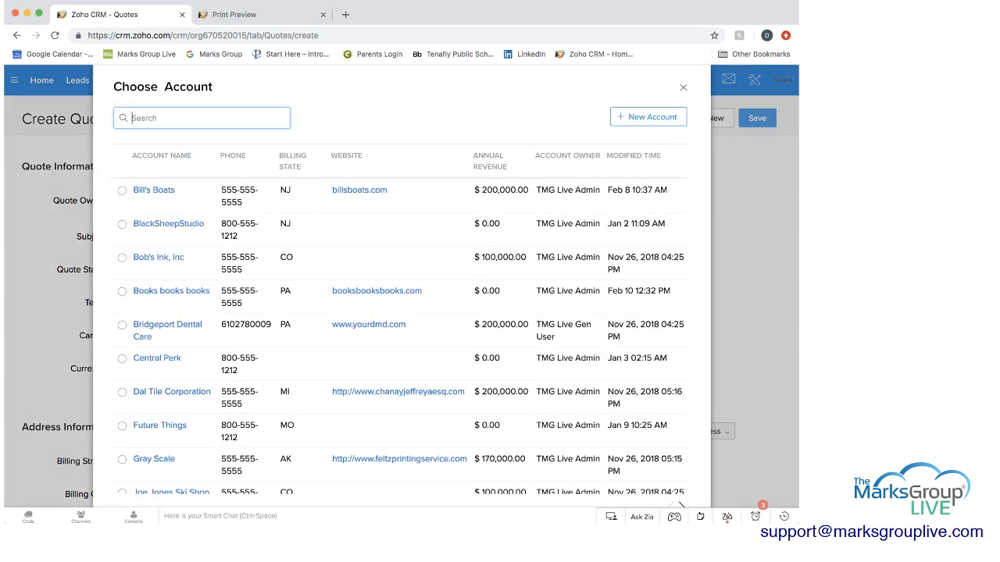
text(joe jone)
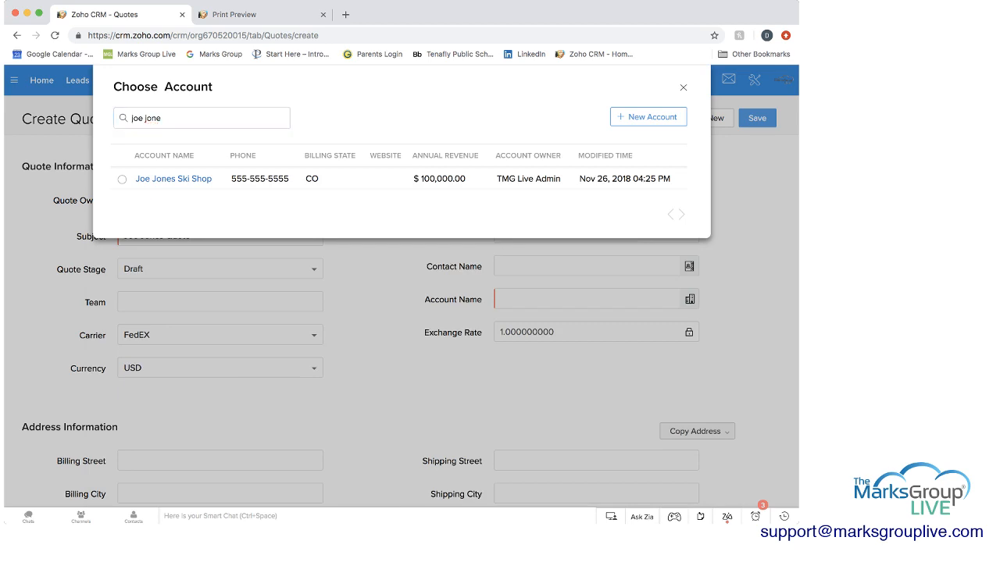
click(173, 179)
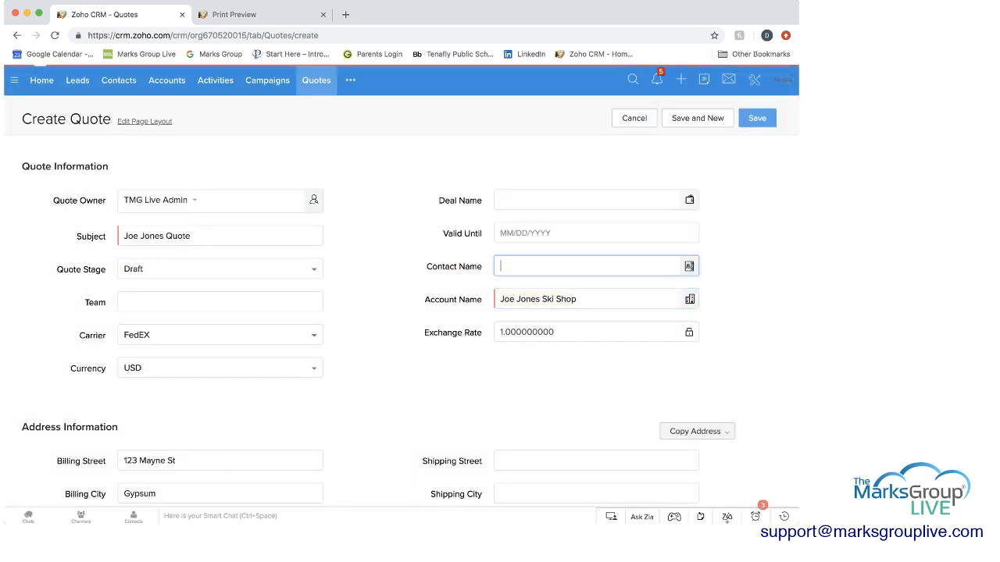
text(Jane Jones)
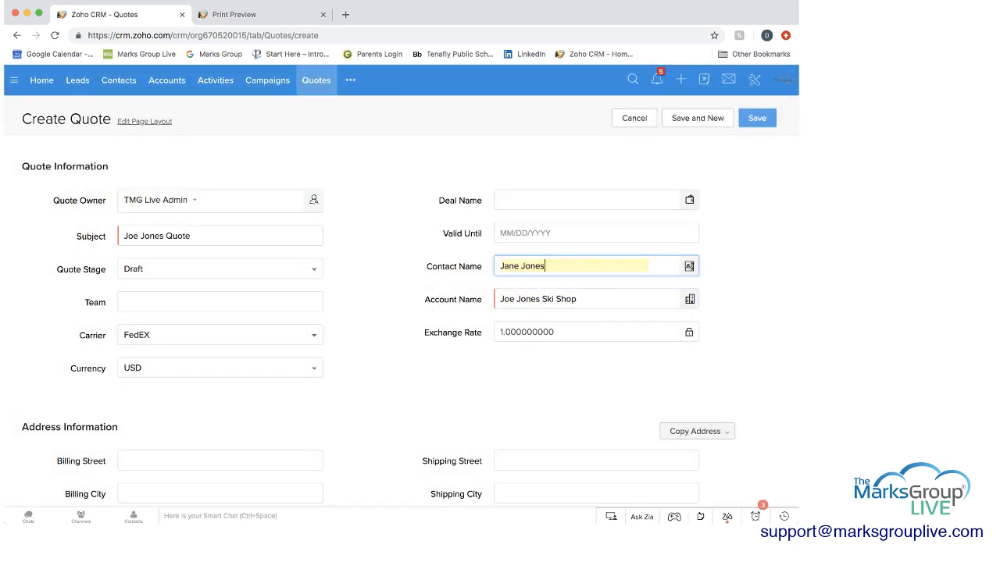
click(690, 199)
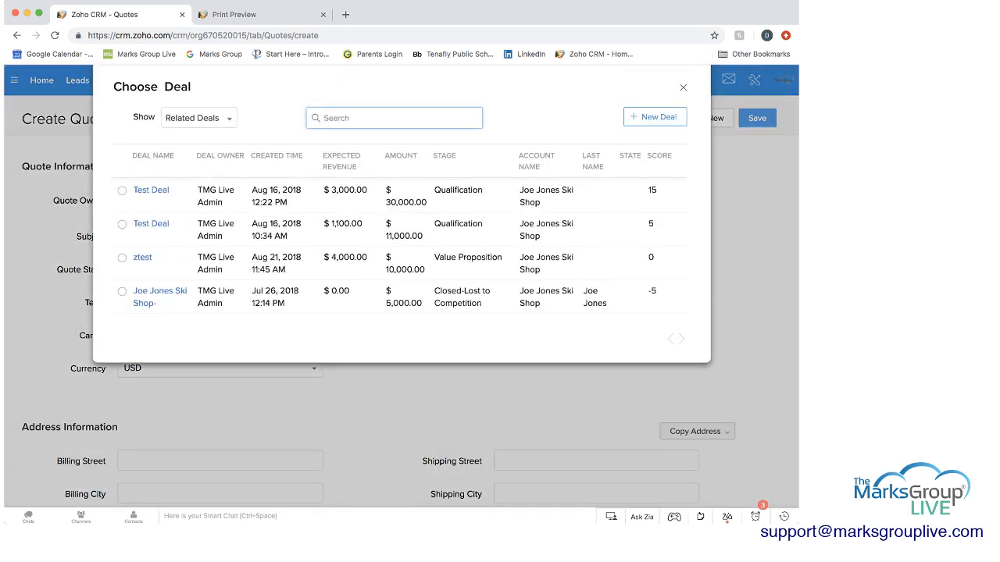
click(151, 190)
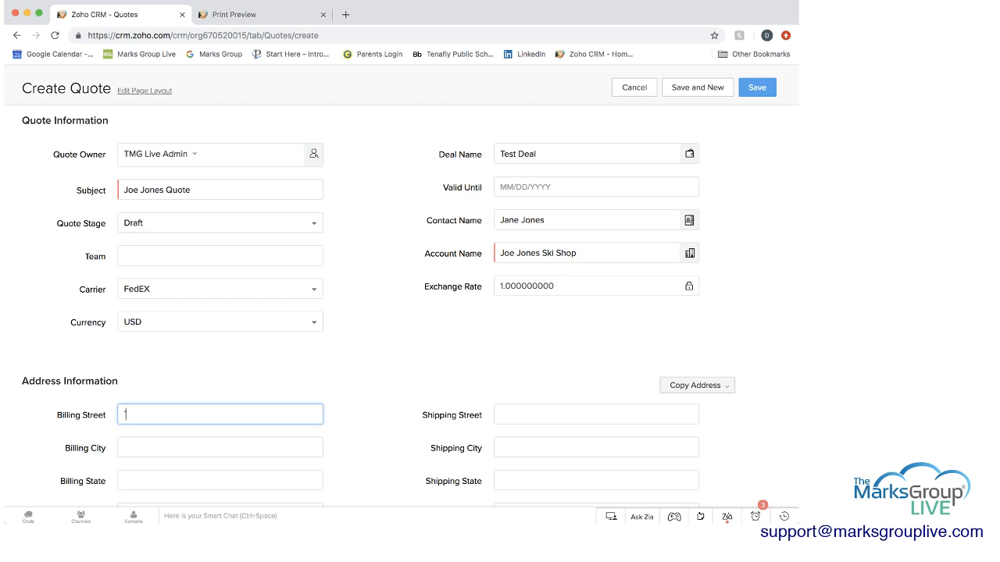
Enter '123 Main Street' as both the billing and shipping street
text(123 Main Street)
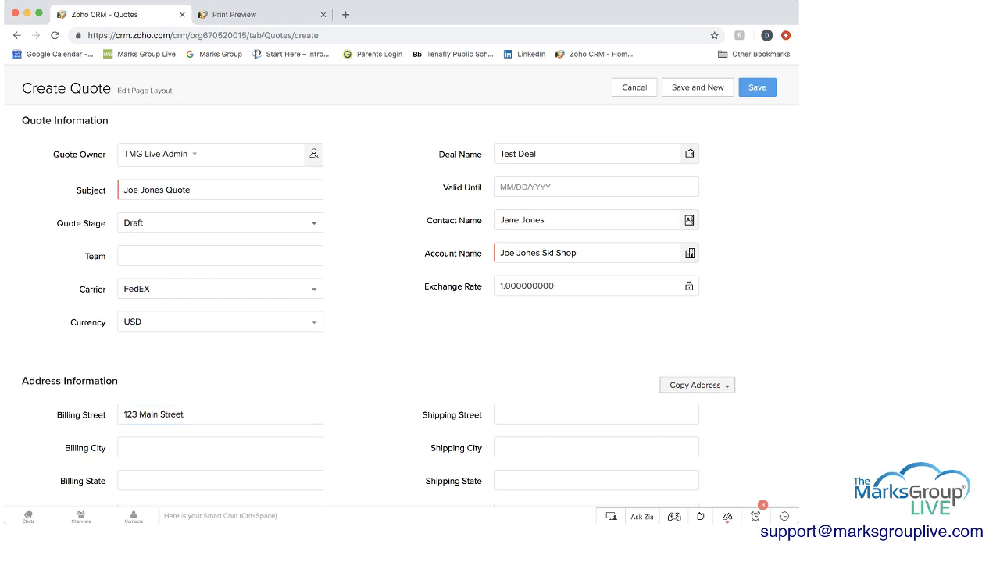
click(696, 385)
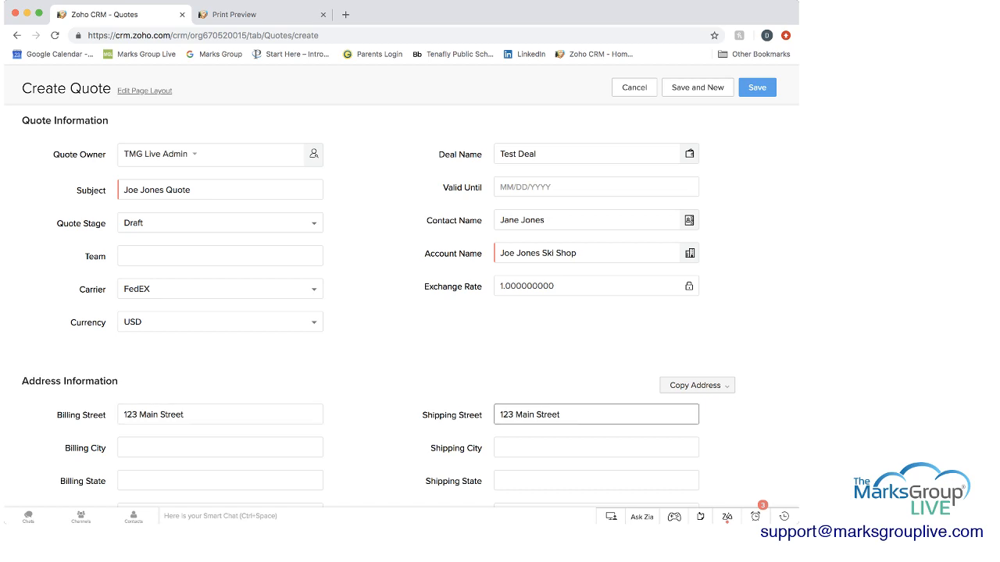
scroll(down, 3)
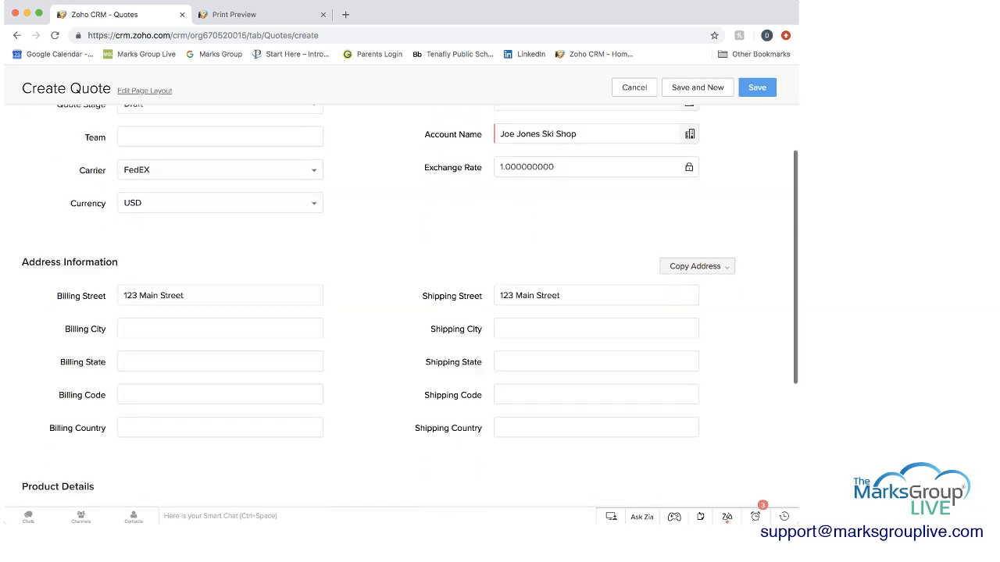
scroll(down, 3)
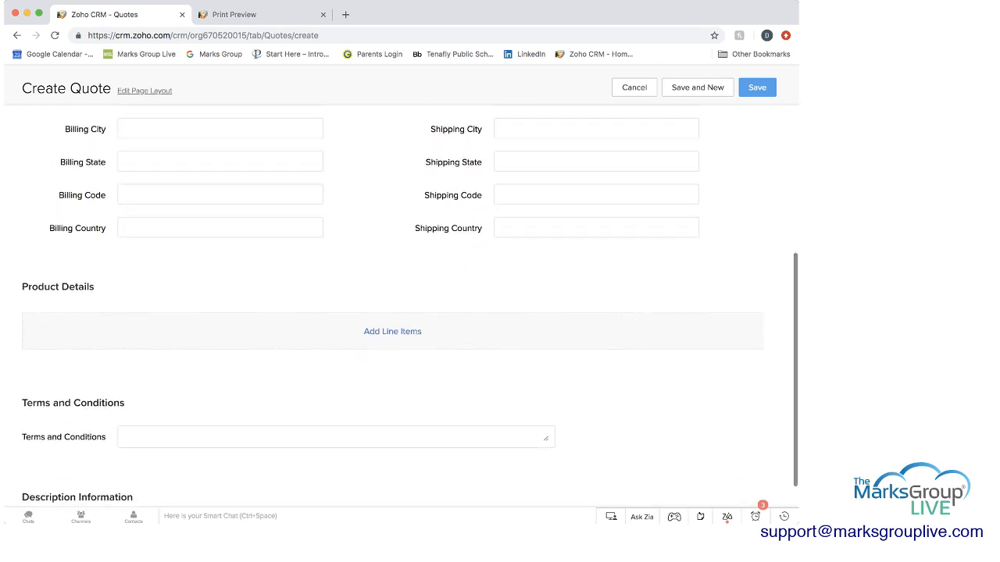
Add A Better Widget (ABW-01) as a line item: 25 units at $23, $575 total
click(392, 331)
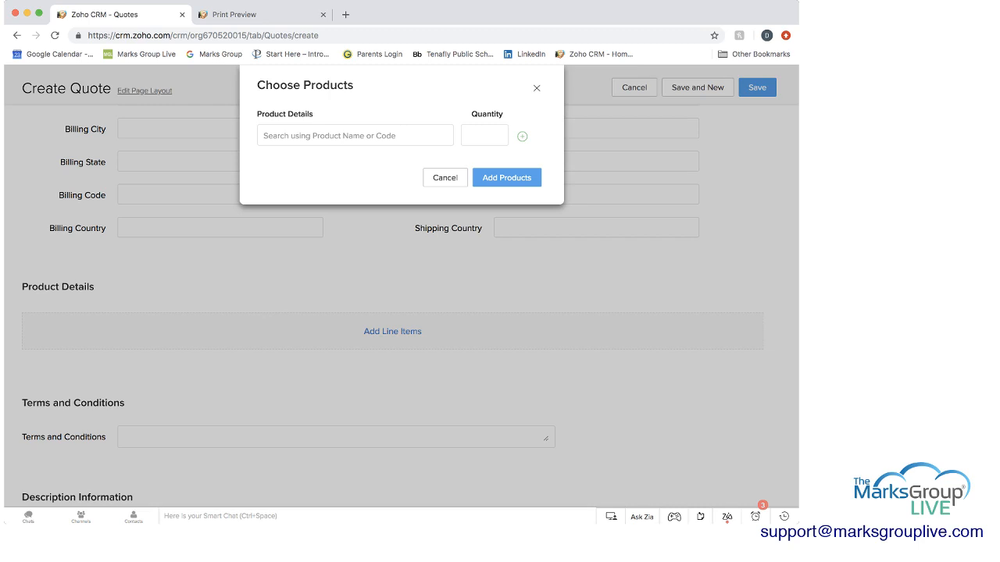
text(w)
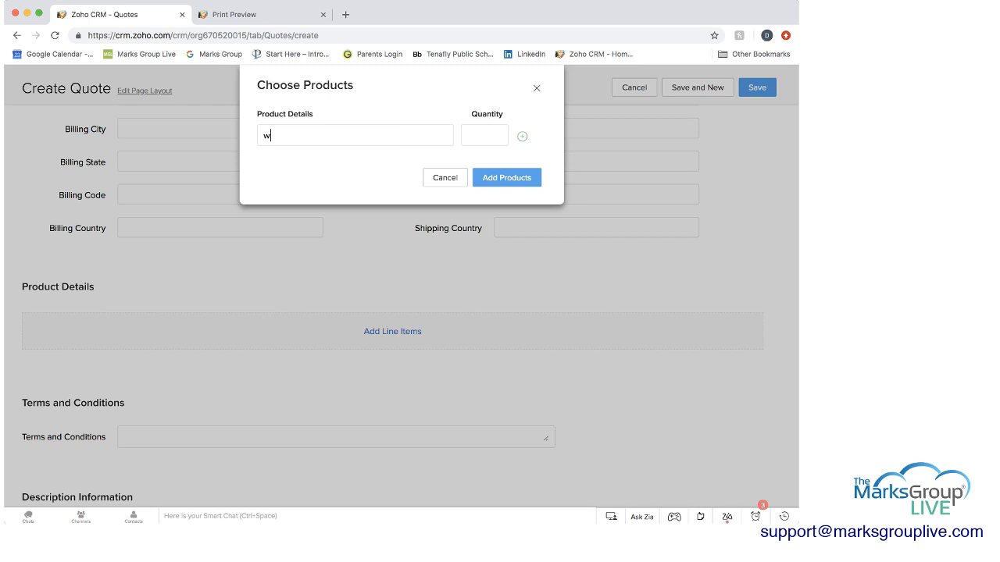
text(idg)
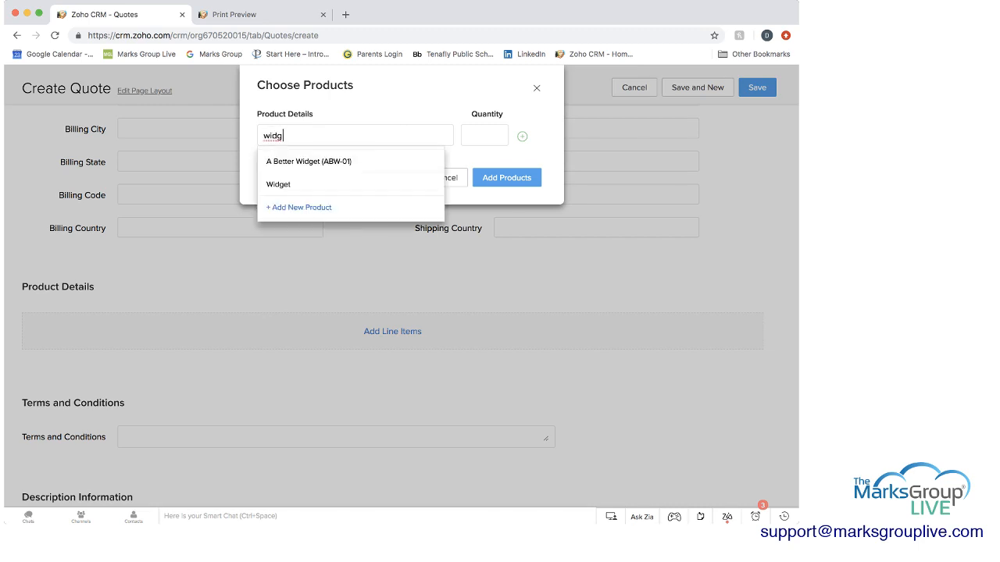
click(307, 162)
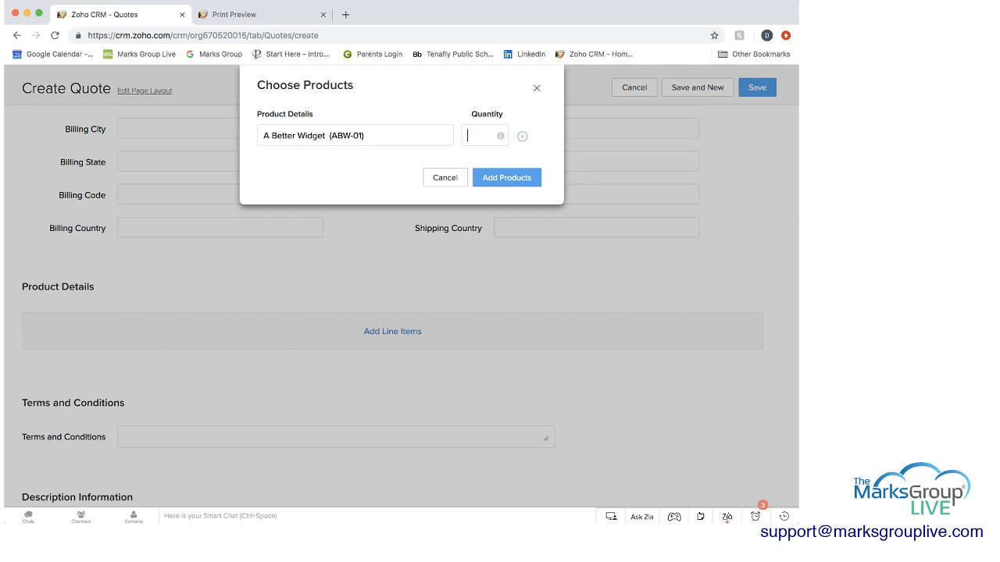
mouse_move(500, 136)
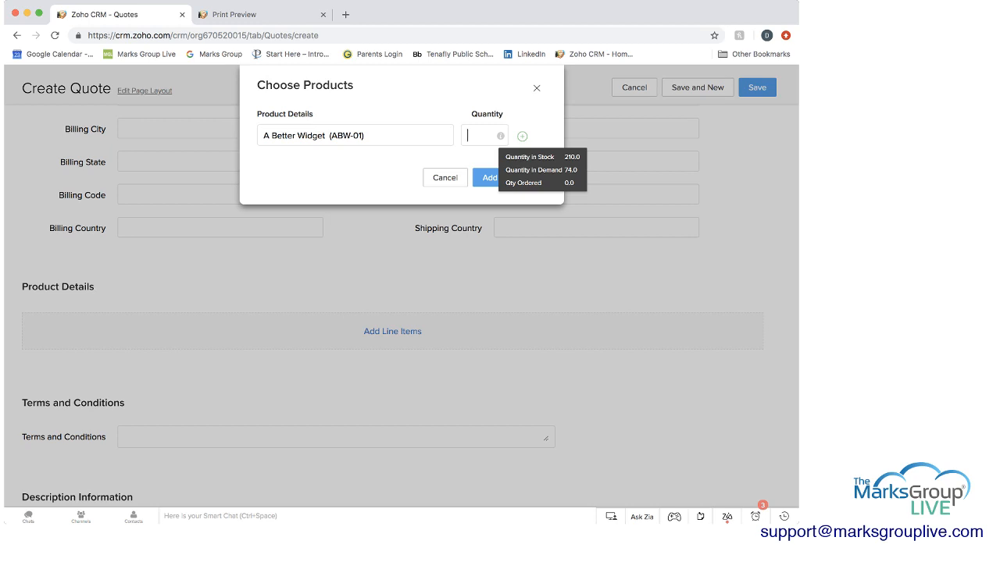
mouse_move(499, 135)
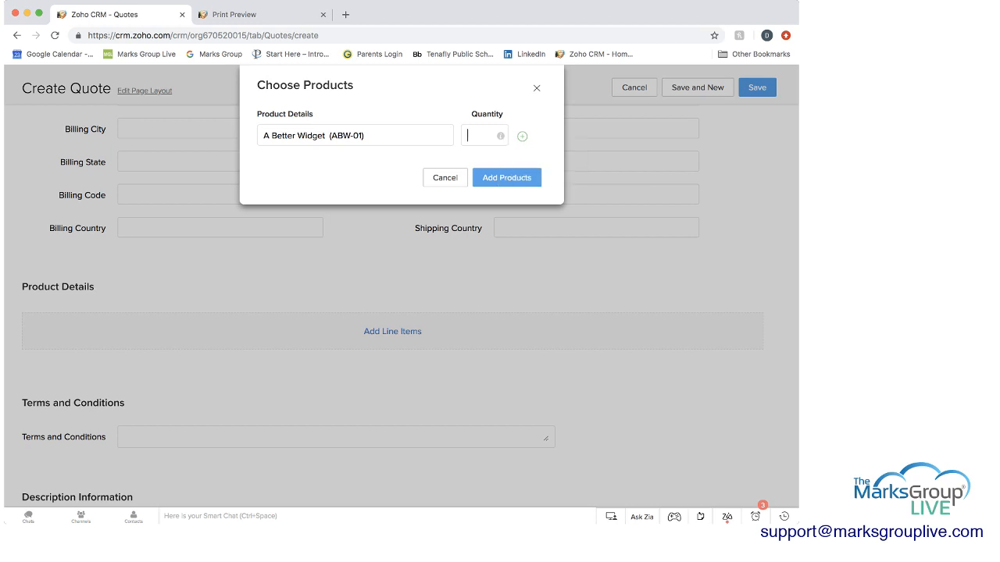
text(25)
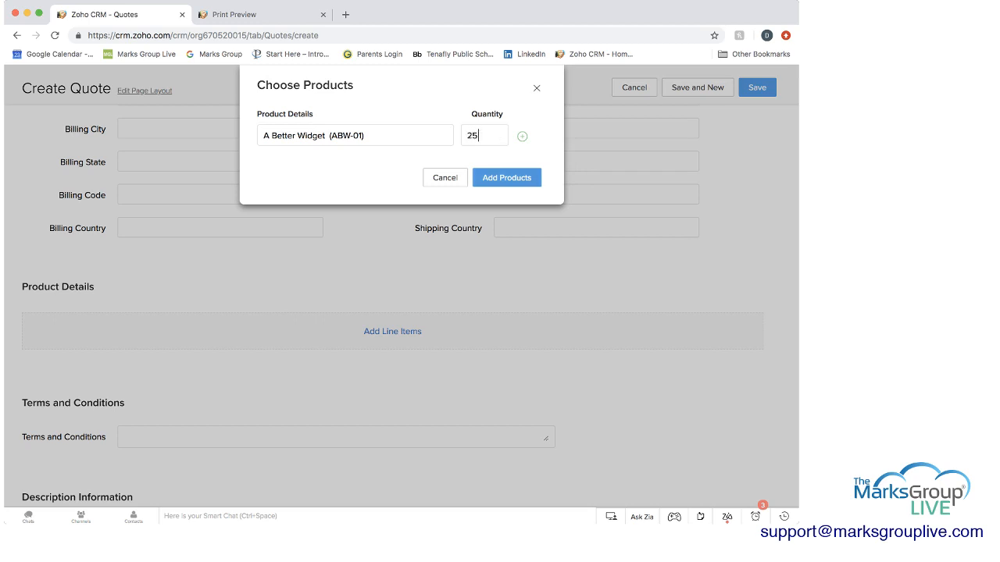
click(506, 177)
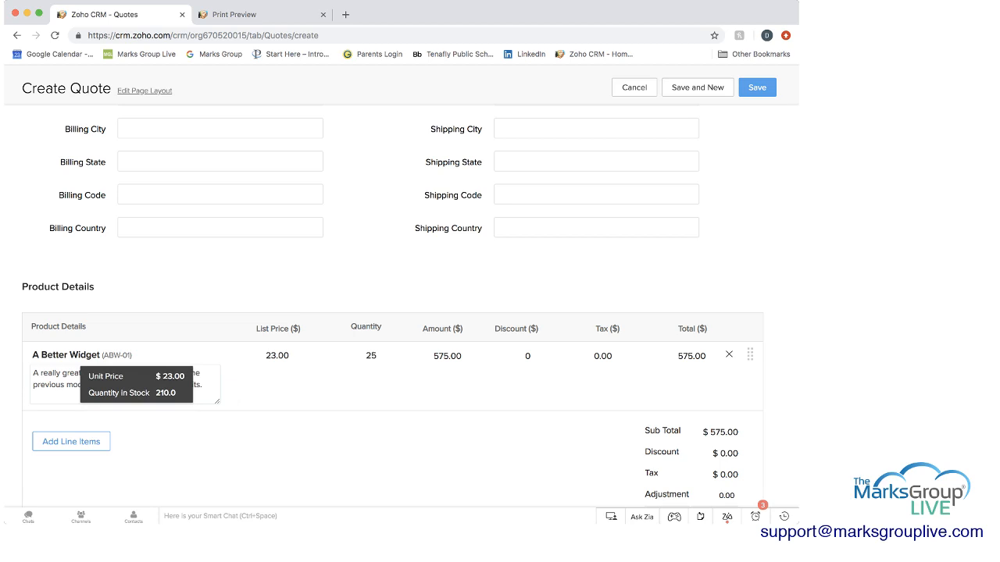
click(353, 356)
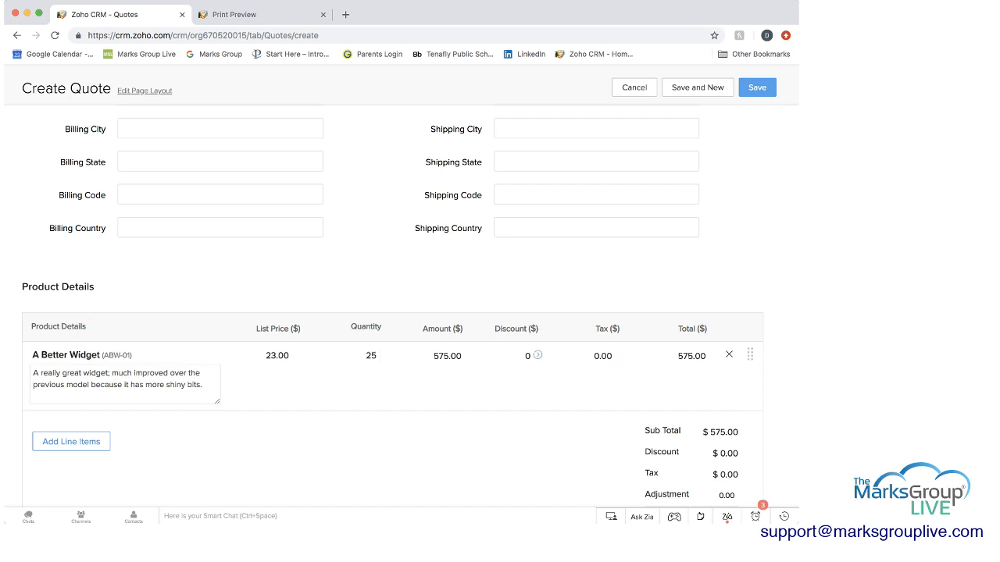
mouse_move(537, 357)
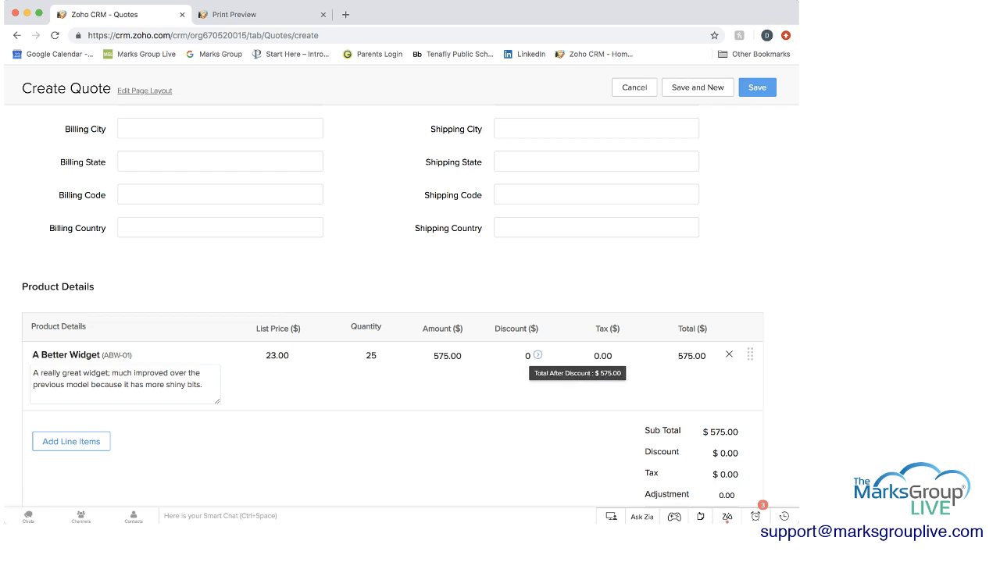
click(125, 383)
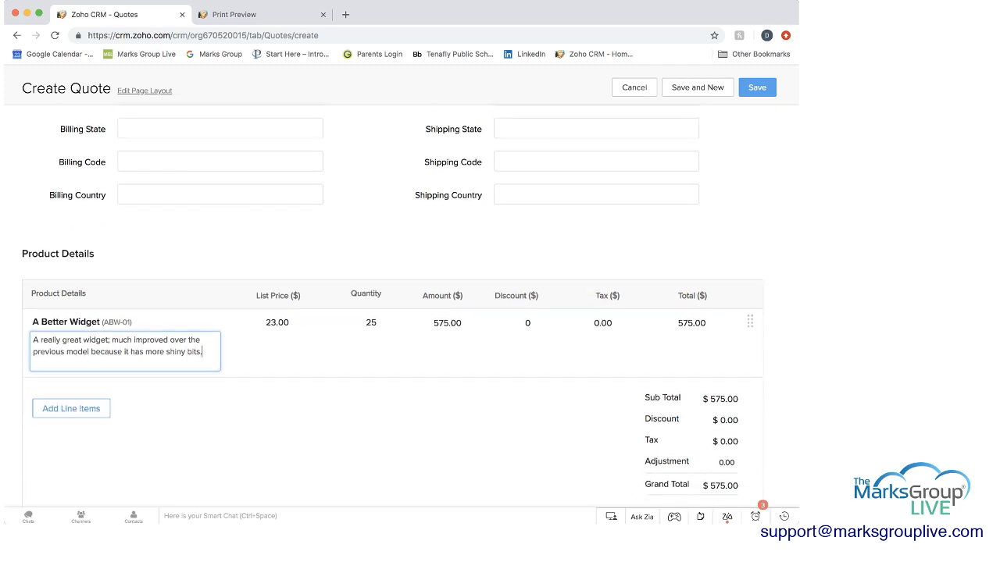
scroll(down, 3)
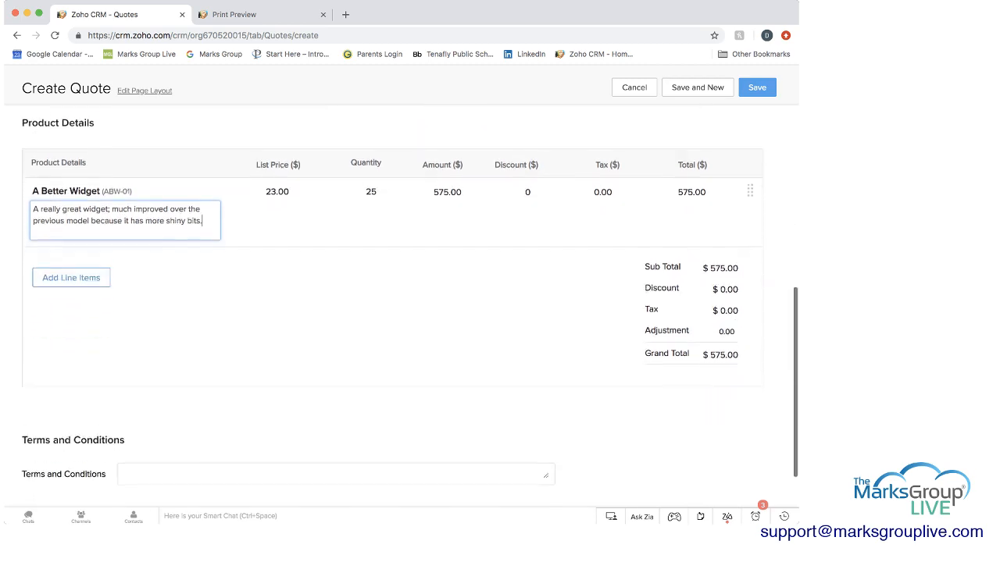
scroll(down, 3)
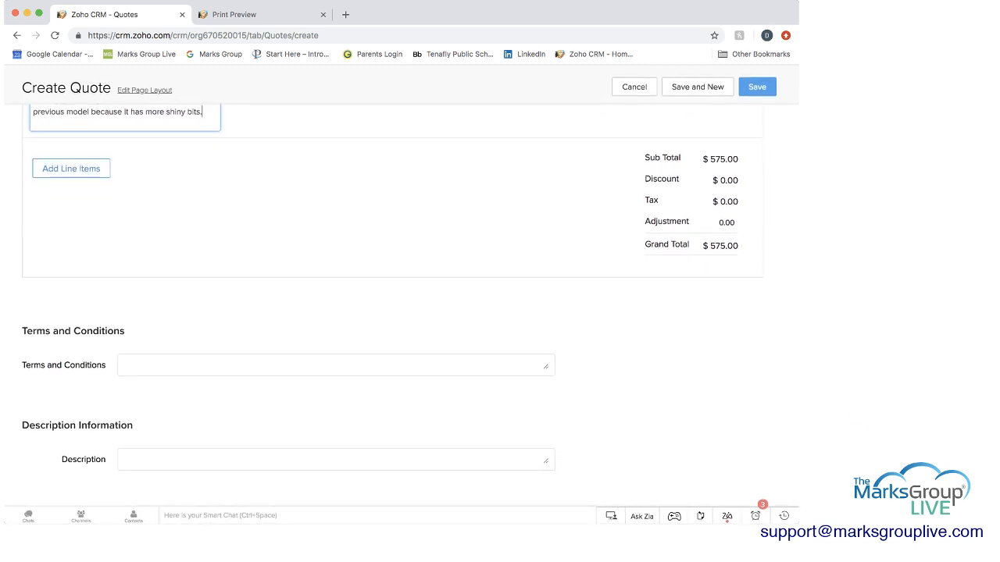
click(336, 364)
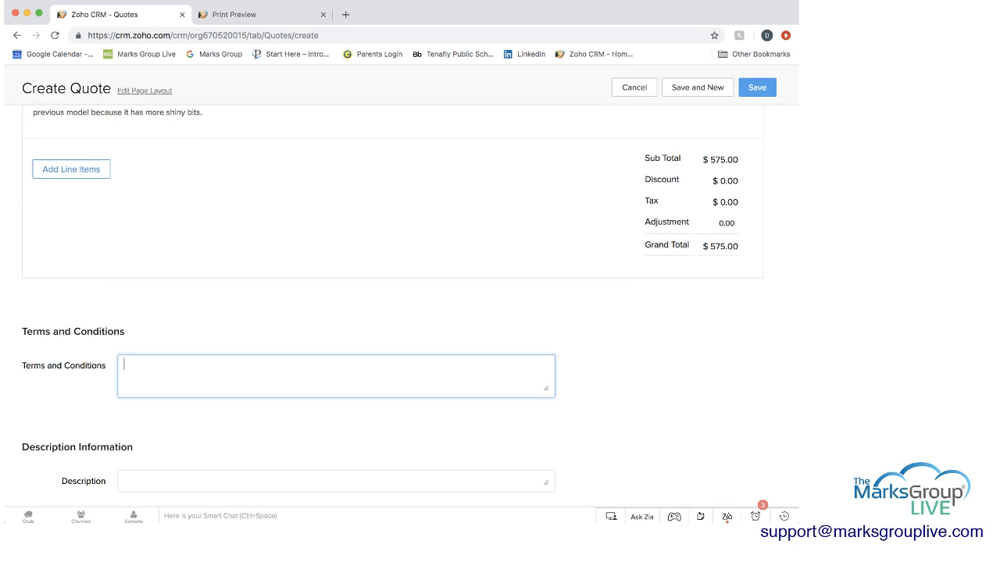
scroll(down, 3)
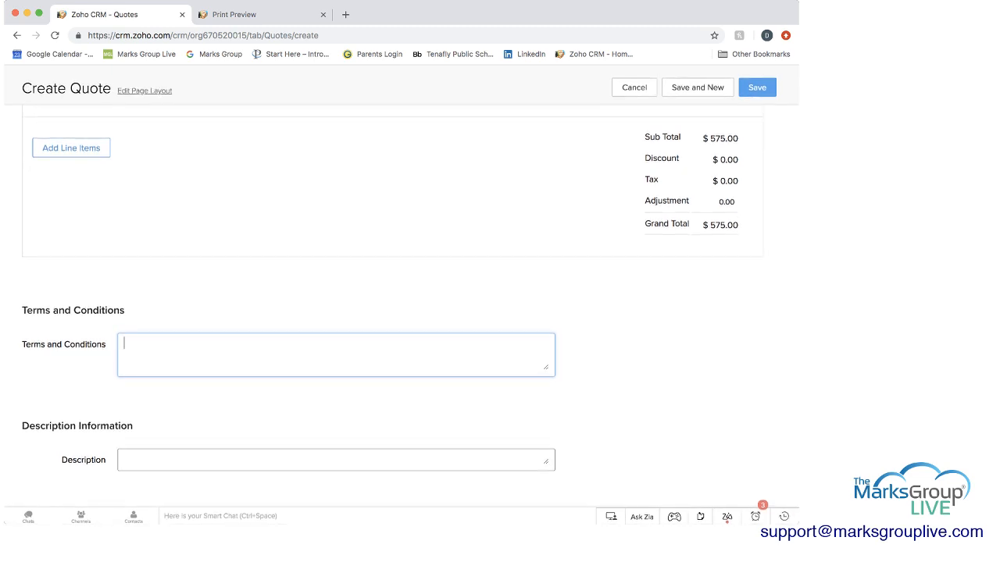
scroll(up, 3)
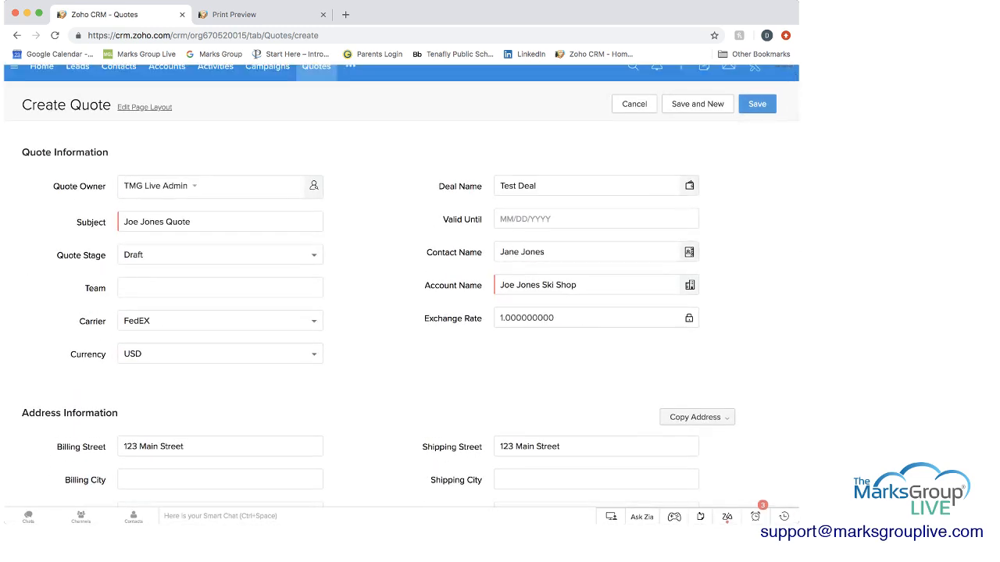
click(757, 103)
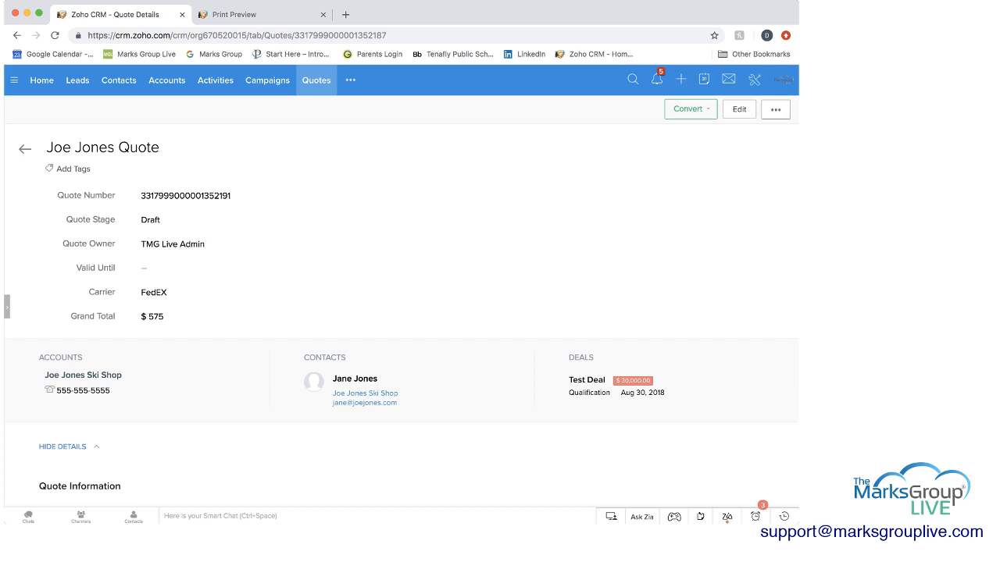
click(775, 109)
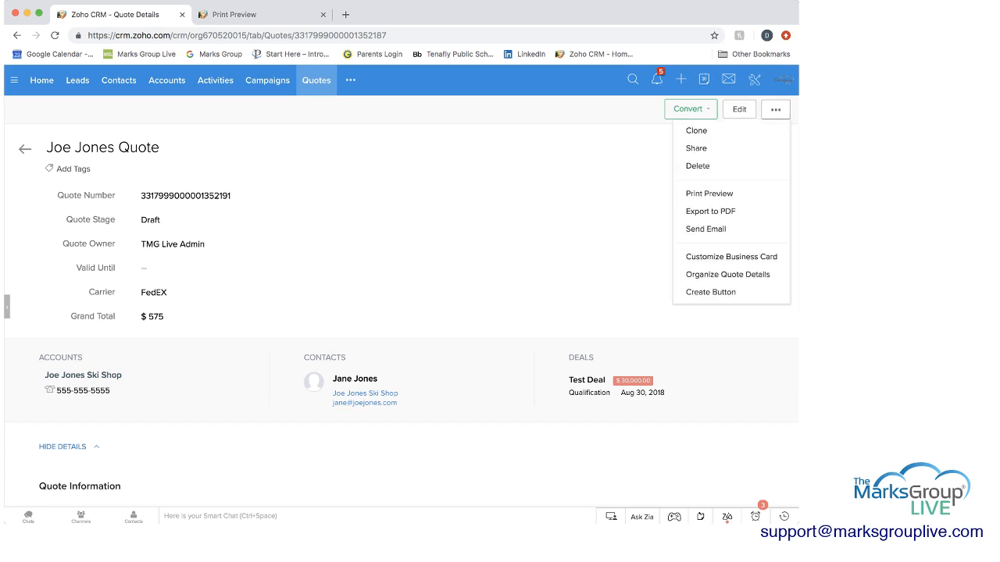
mouse_move(705, 228)
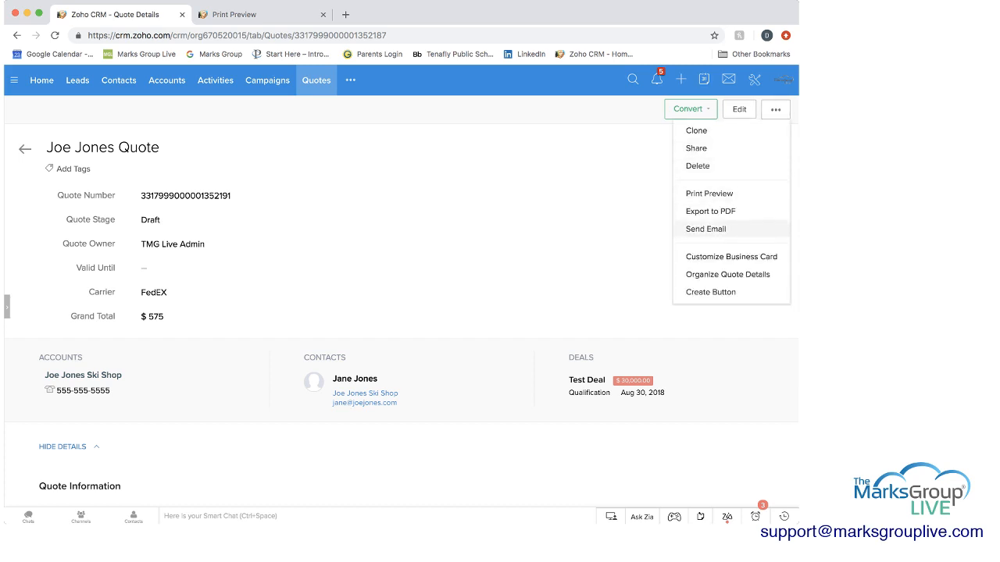
mouse_move(705, 229)
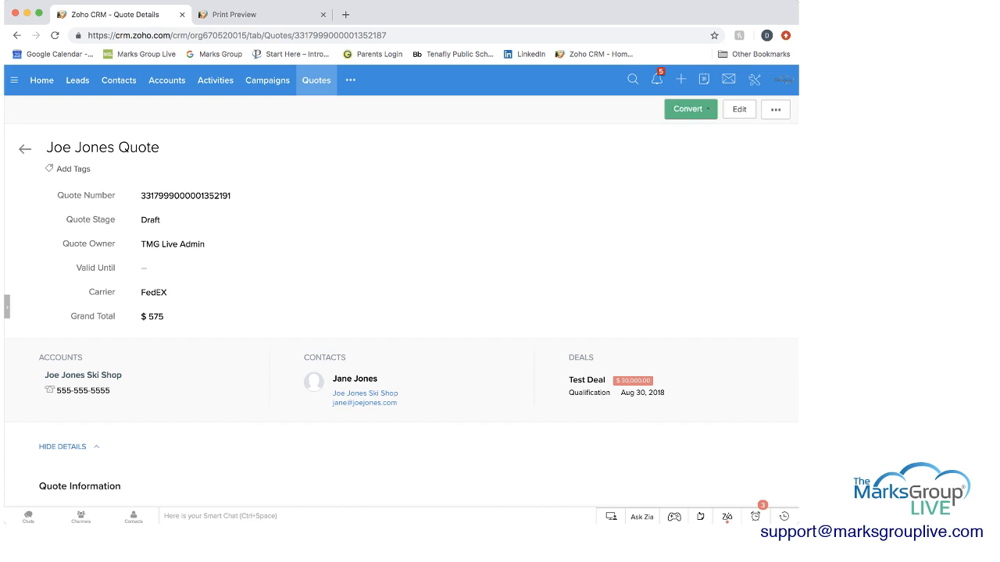
click(690, 108)
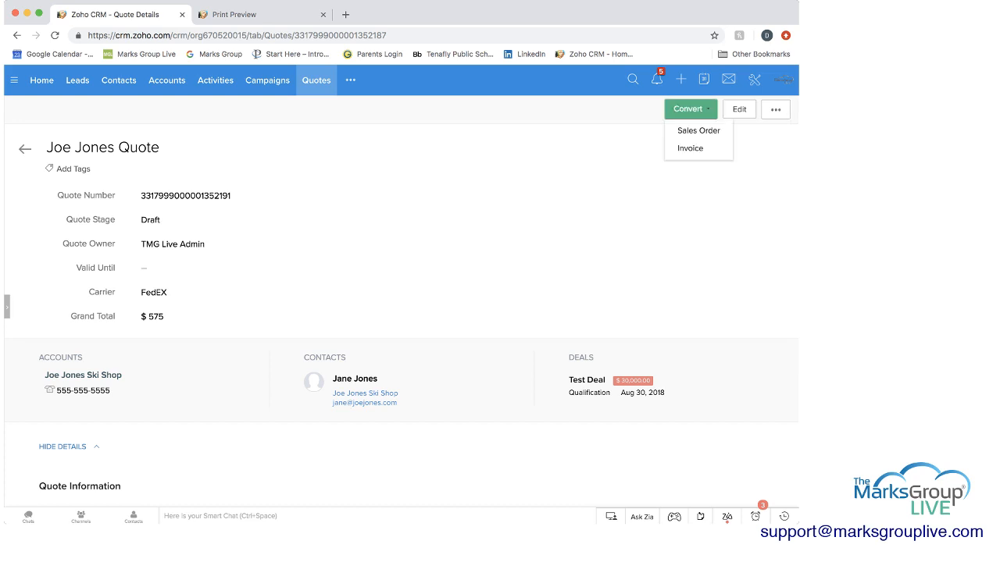